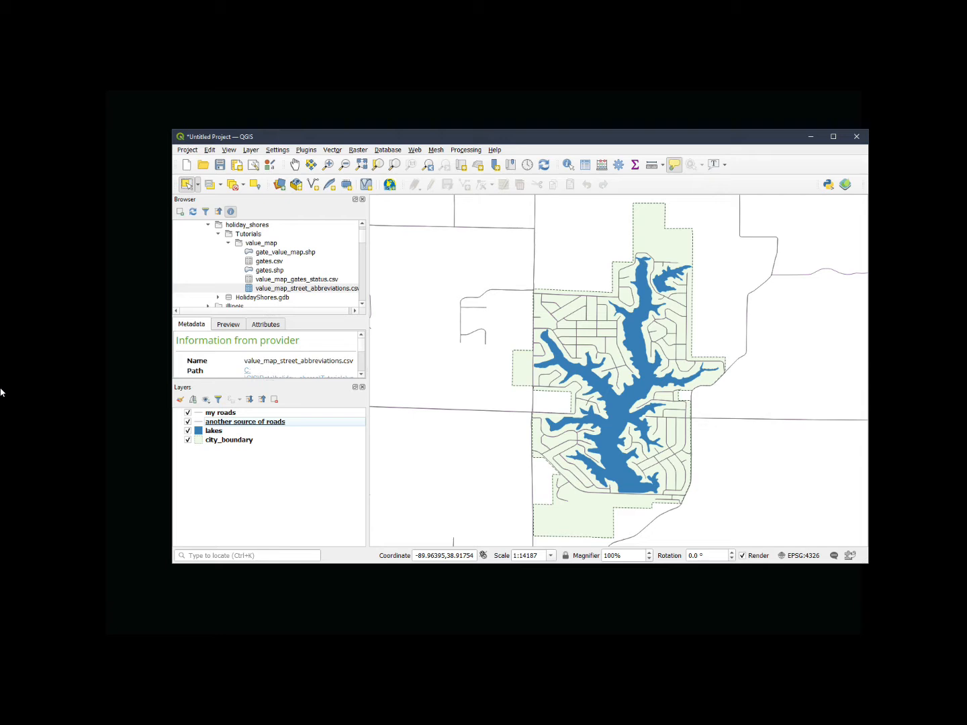
Make 'my roads' the working layer in the Layers panel
click(188, 422)
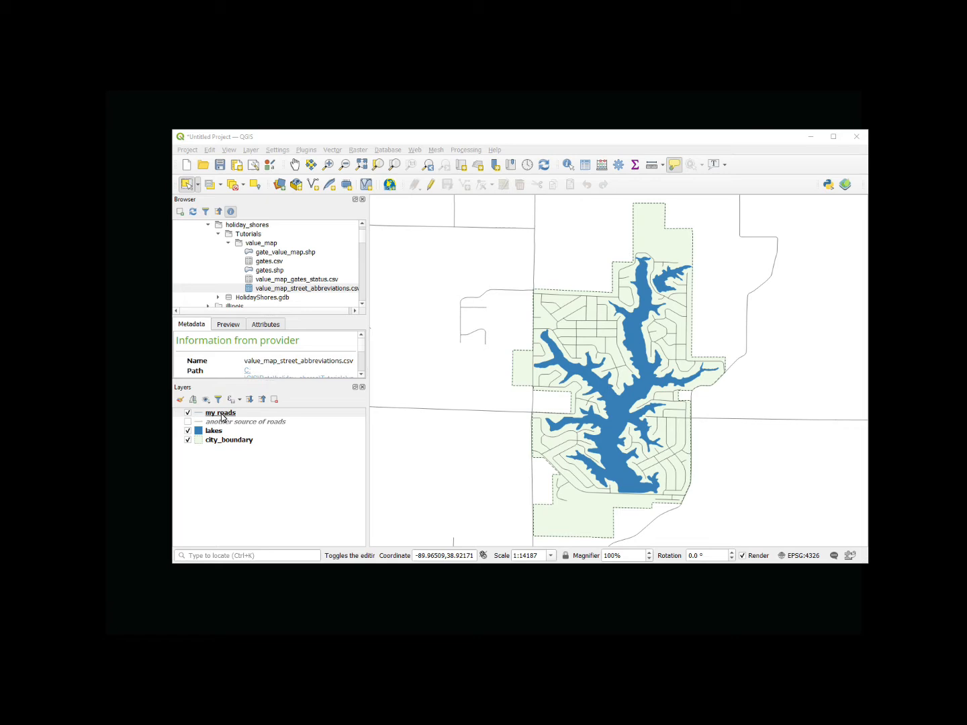
Bring up the context menu of 'my roads' to reach its attribute table
right_click(220, 412)
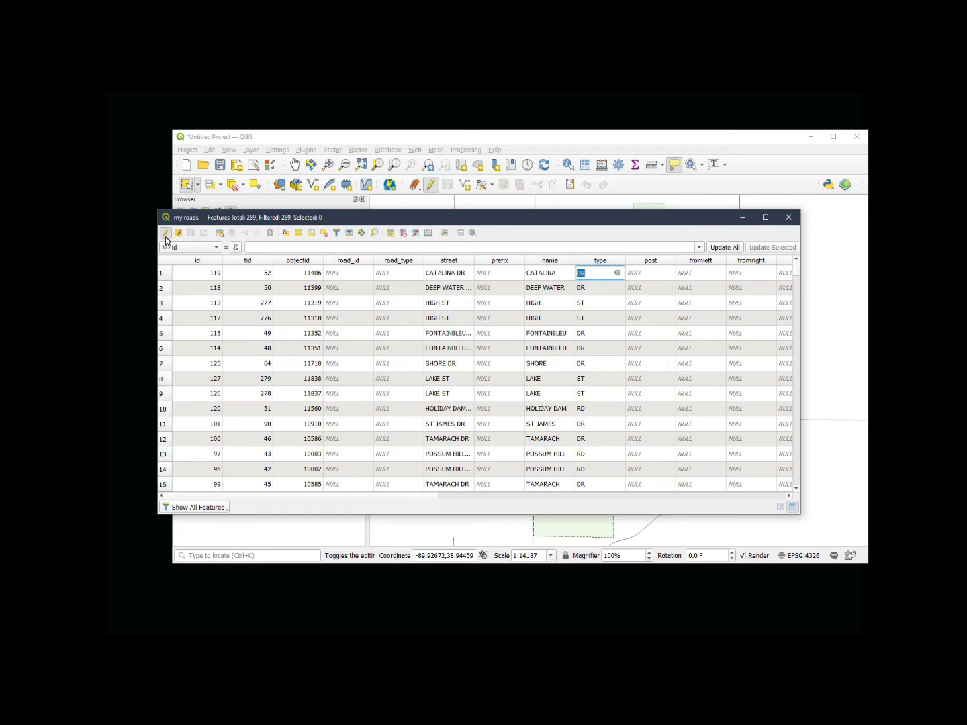
mouse_move(167, 239)
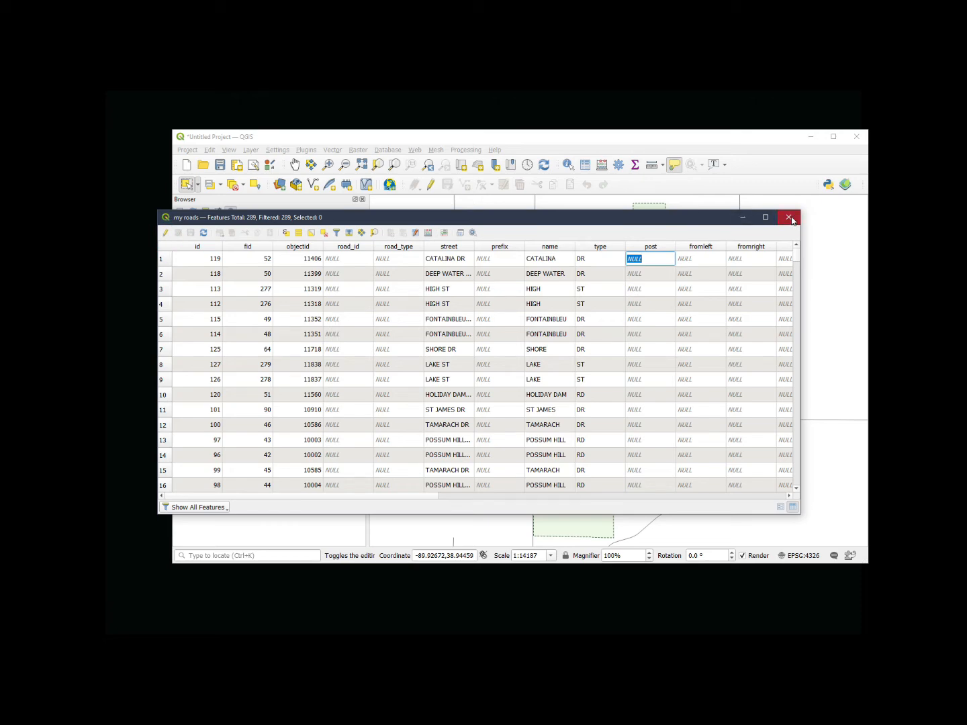
Close the roads attribute table and open the 'my roads' layer properties
click(789, 218)
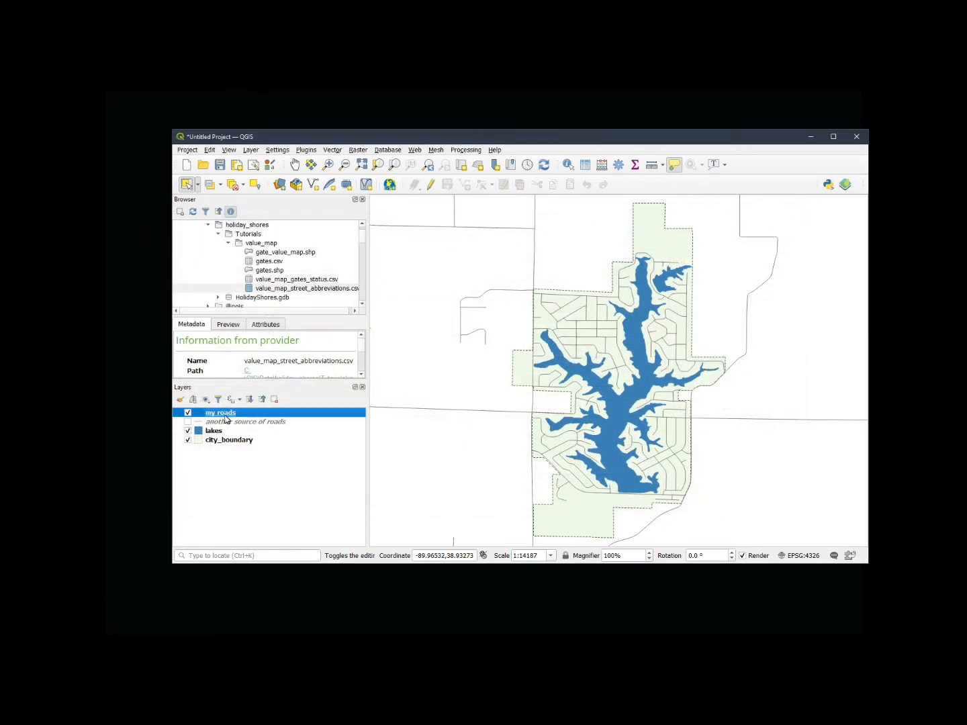
mouse_move(221, 416)
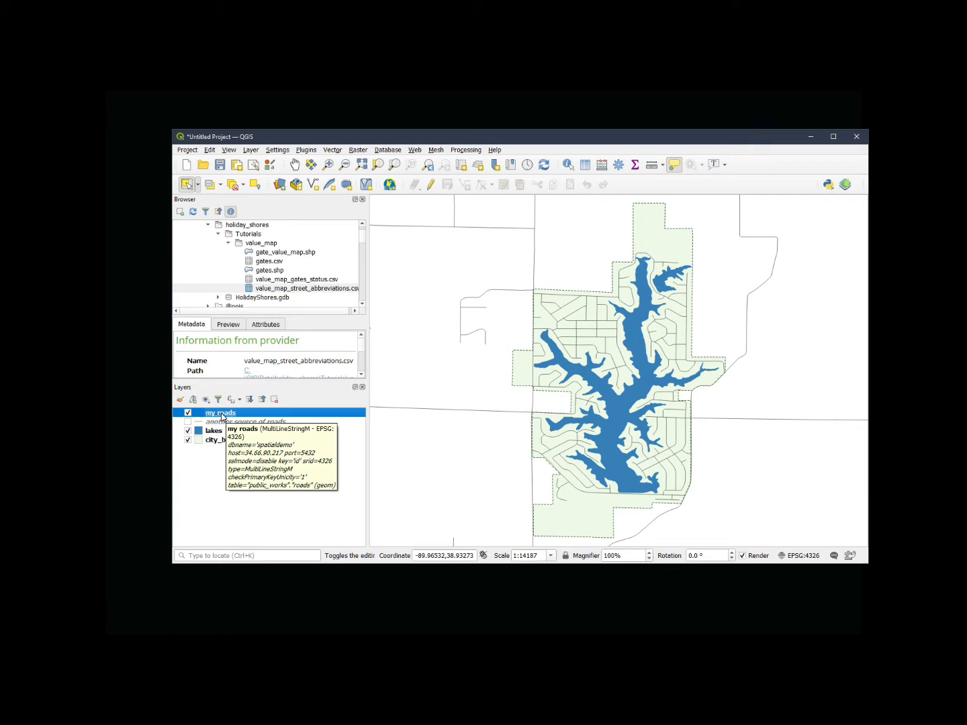
right_click(221, 412)
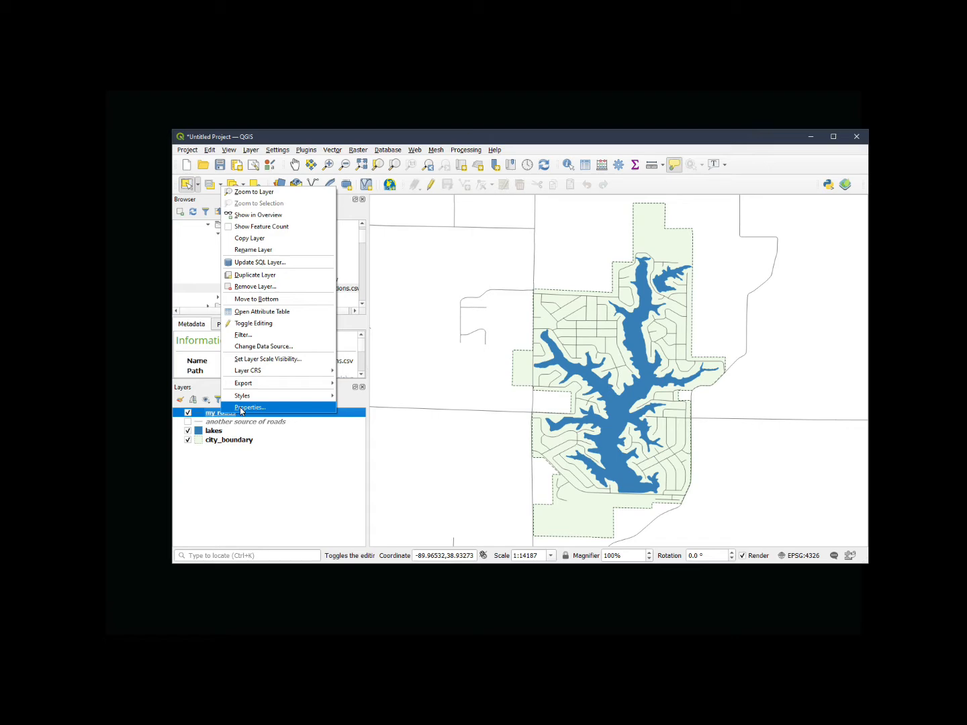
click(250, 408)
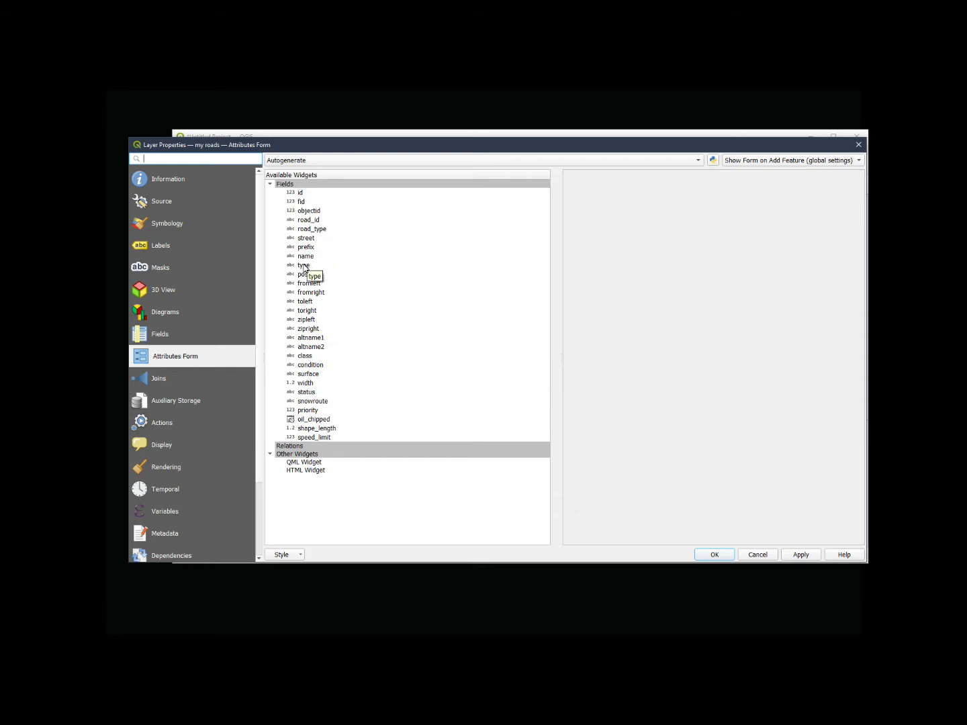
Give the 'type' field a Value Map widget type
click(303, 265)
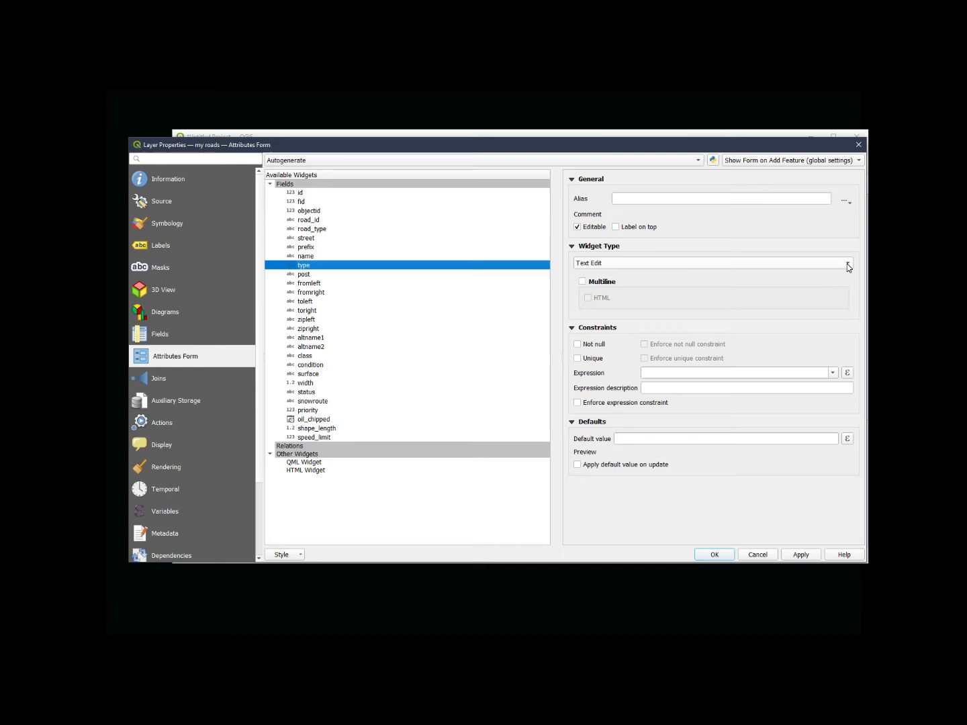
click(847, 263)
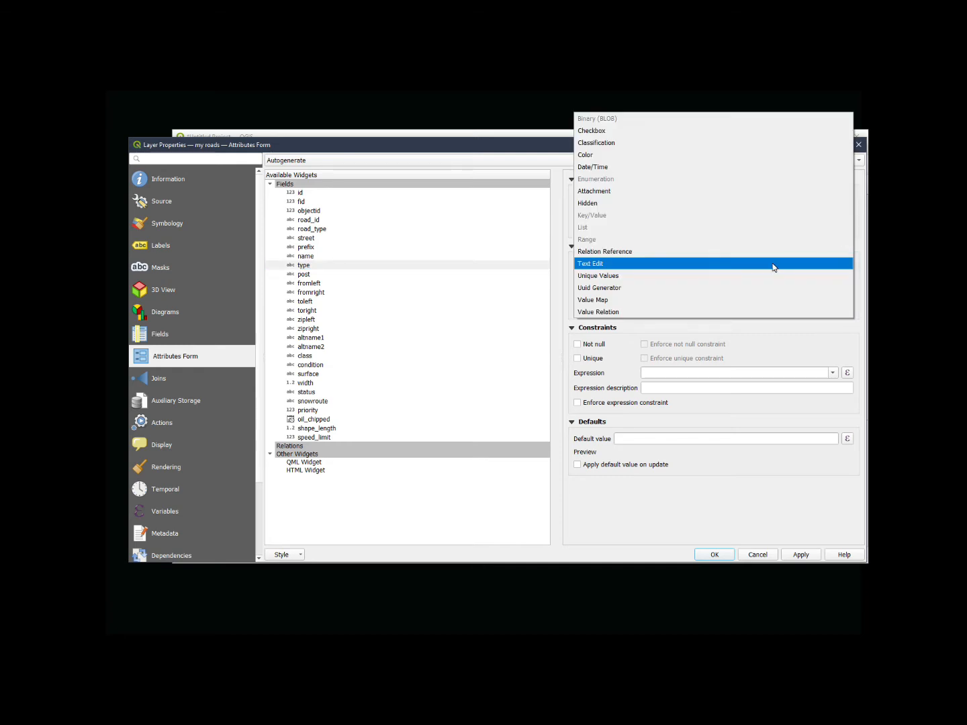
mouse_move(600, 300)
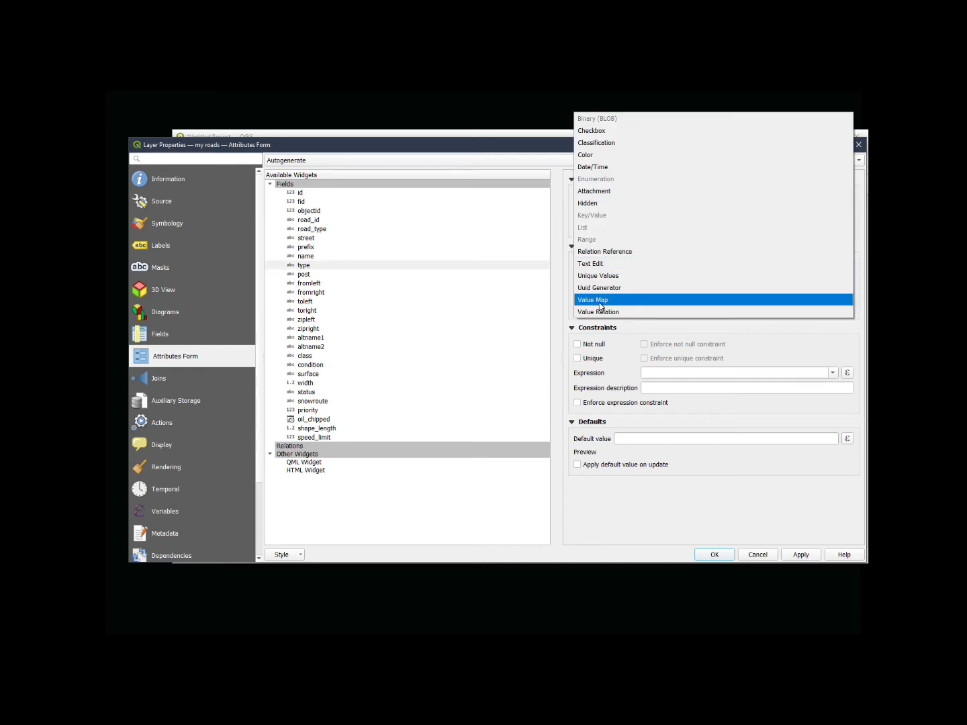
click(594, 299)
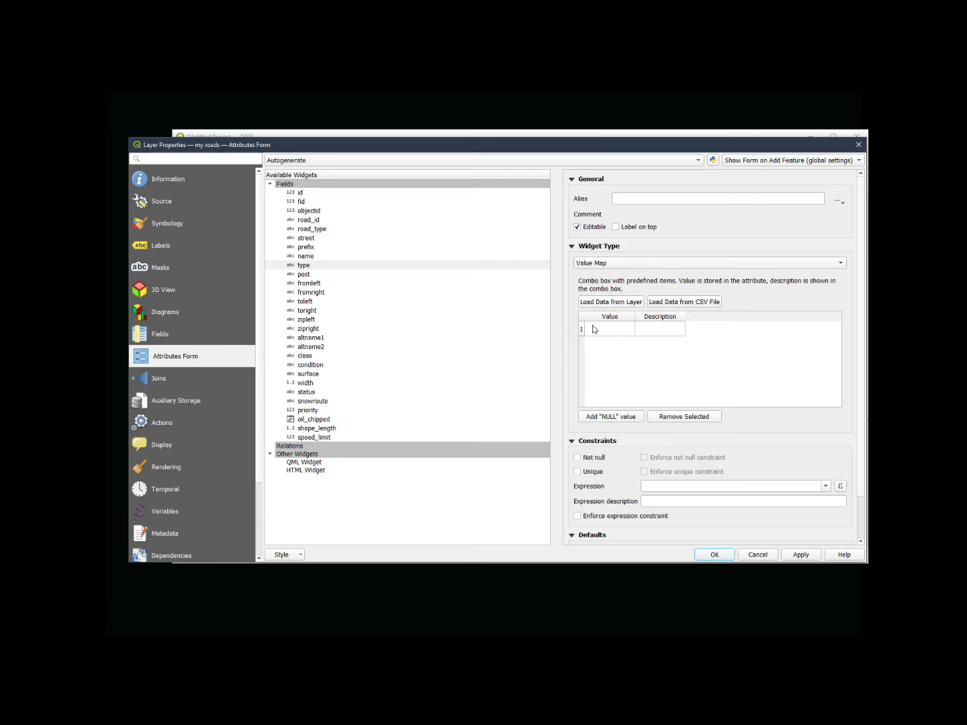
mouse_move(607, 330)
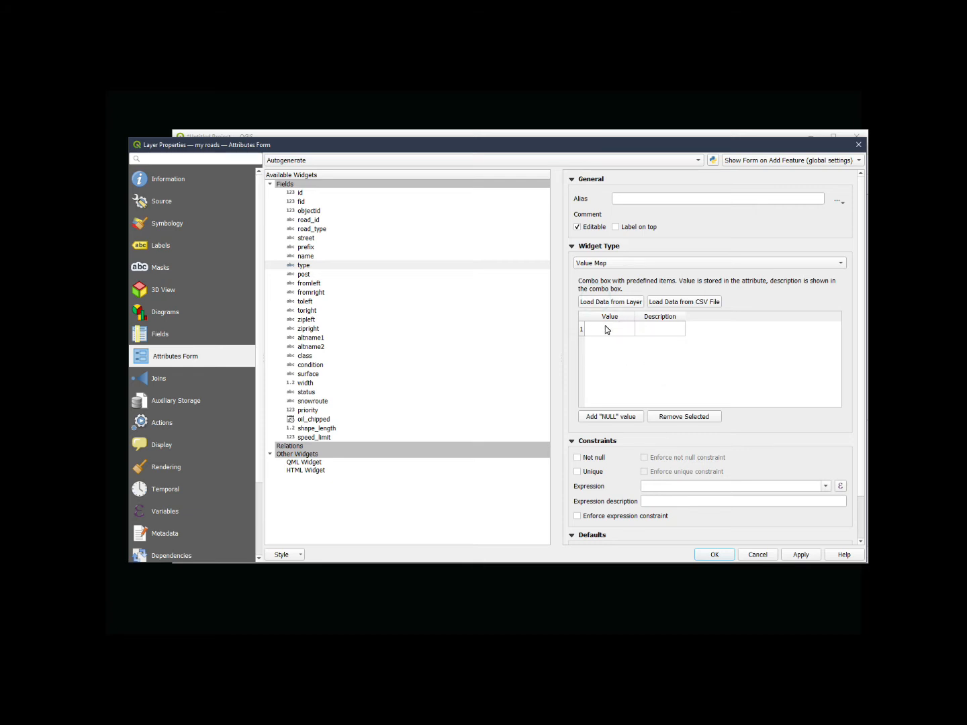
mouse_move(612, 332)
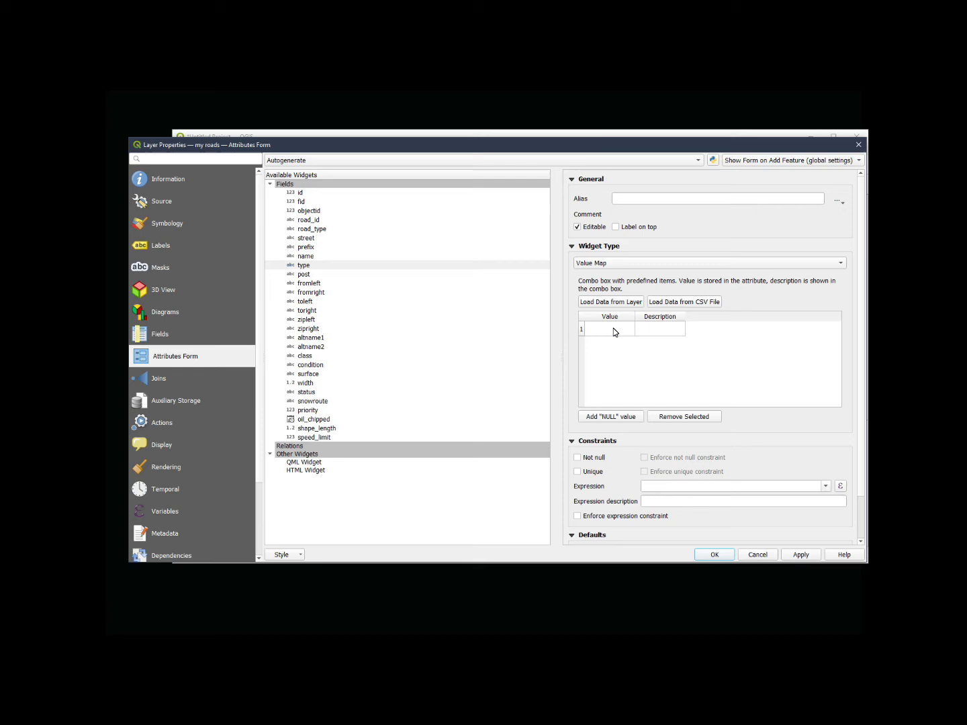
mouse_move(660, 329)
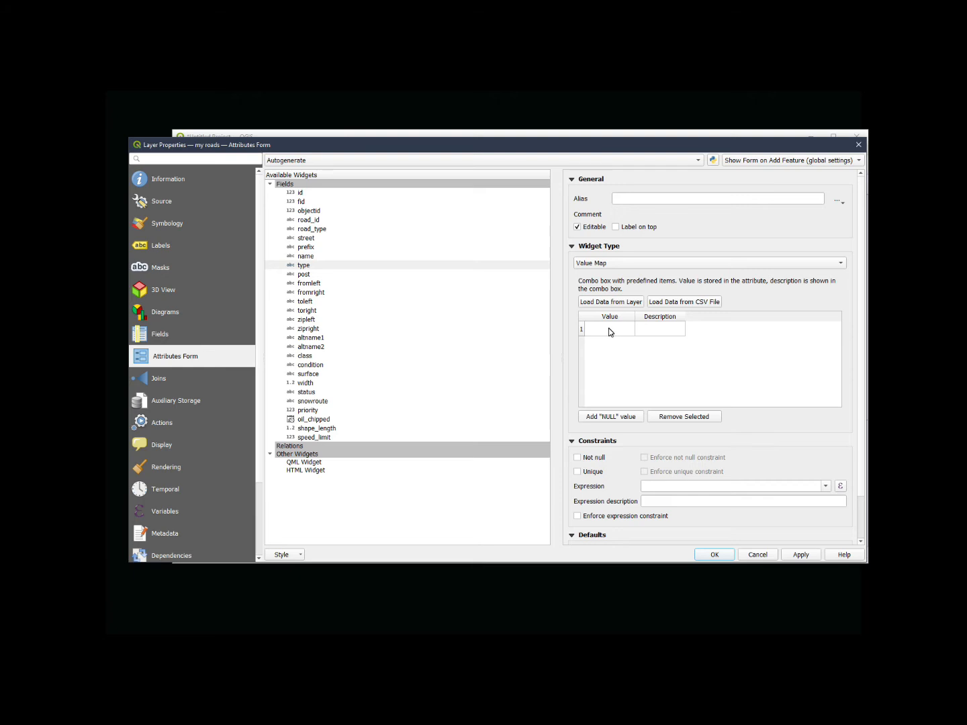
mouse_move(658, 335)
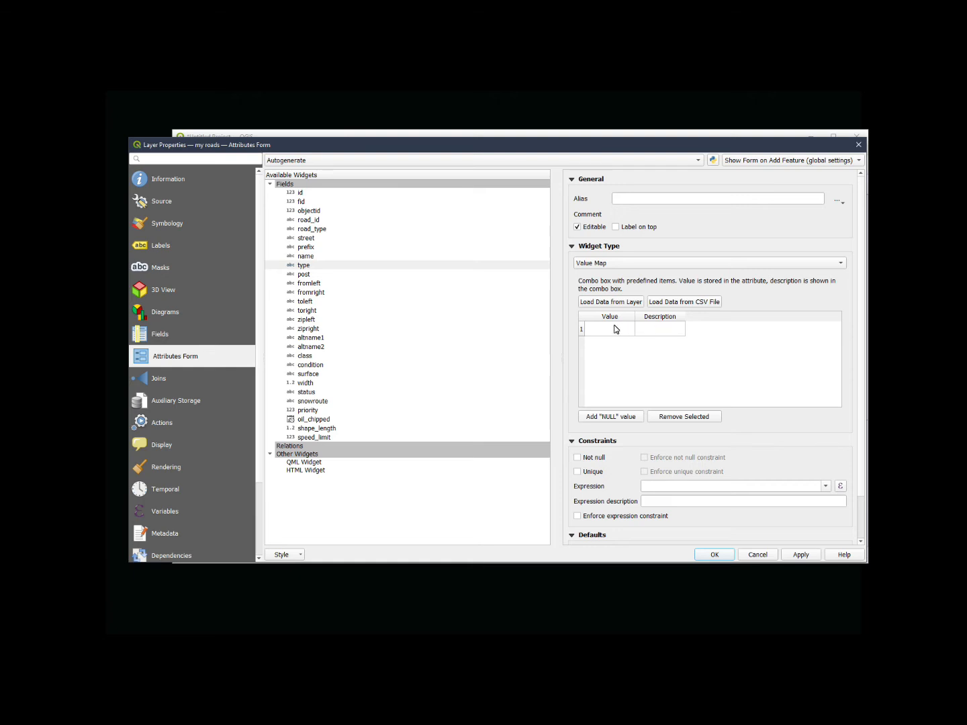
mouse_move(639, 331)
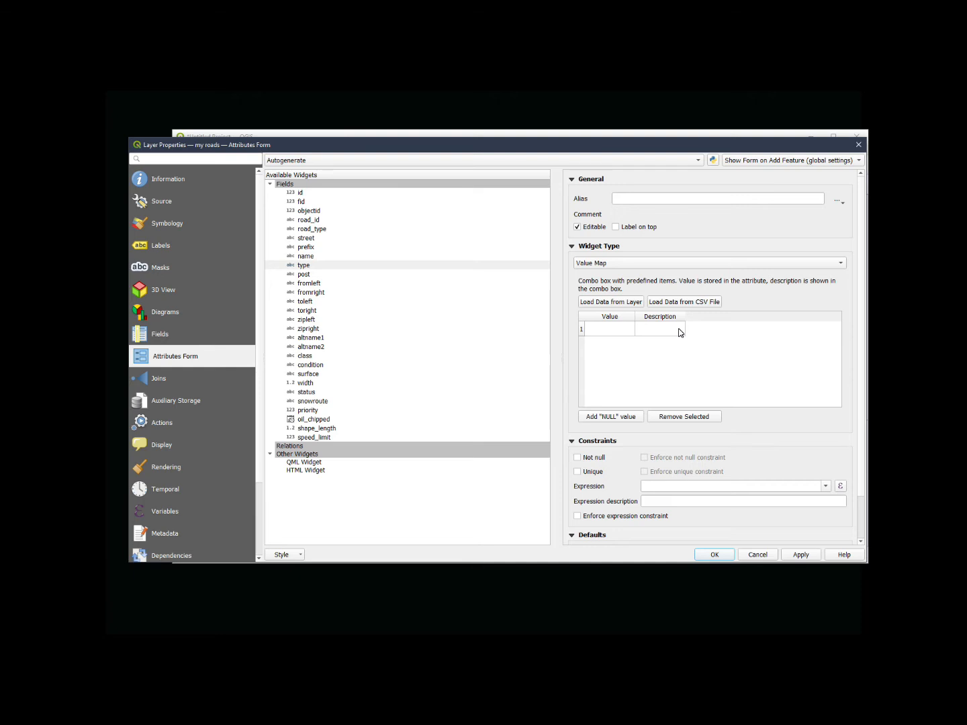
Enter value map rows 0–Unknown and 1–Ave, then confirm the layer properties
click(608, 328)
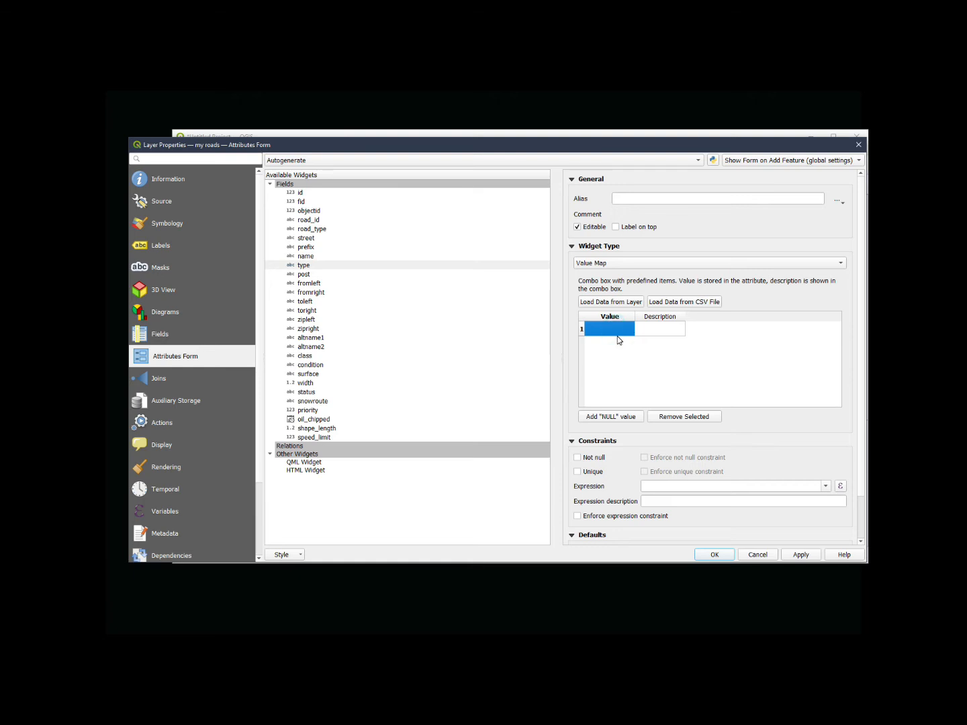
text(00)
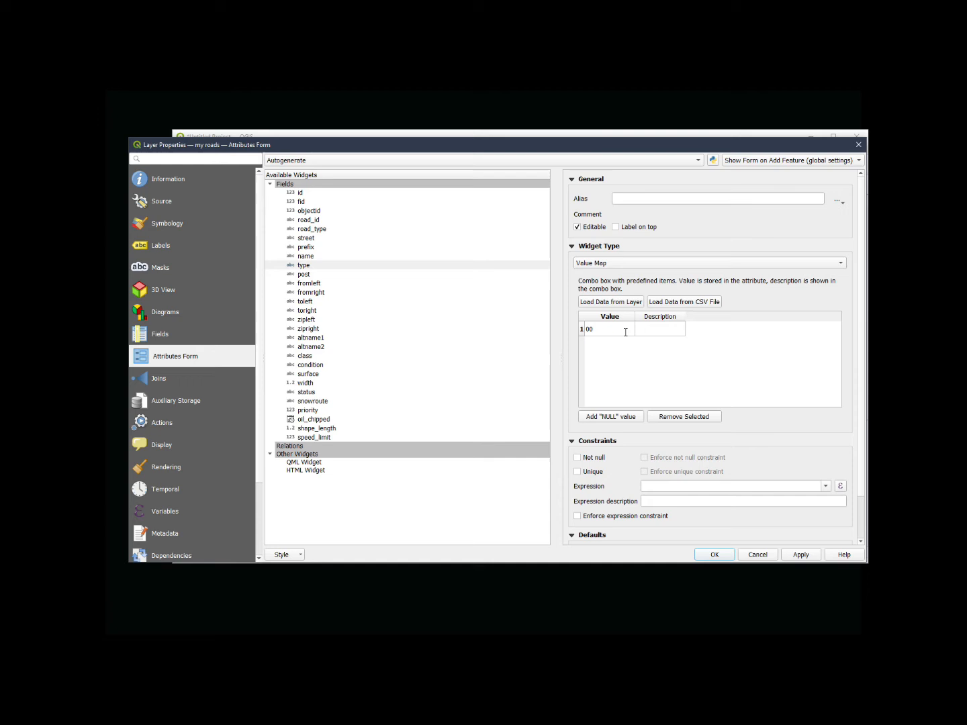
click(661, 327)
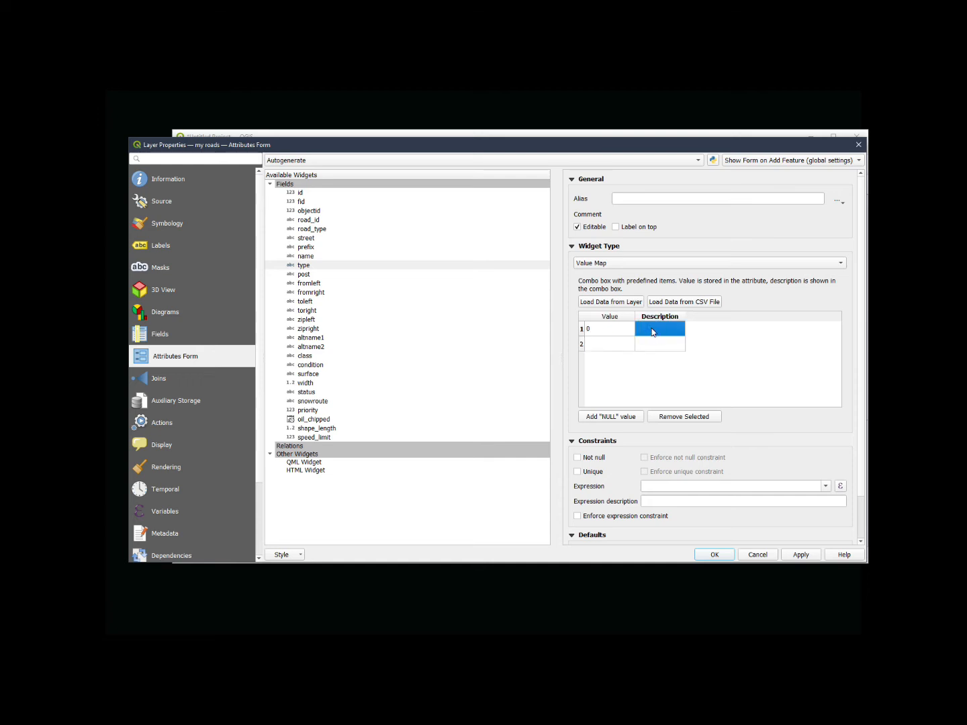
text(Unk)
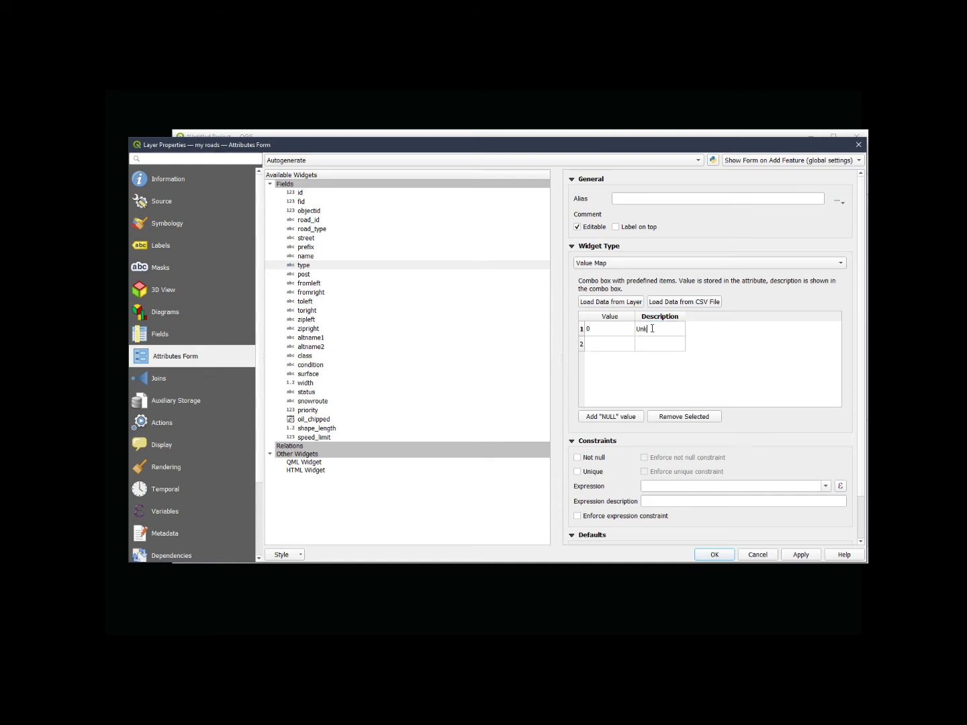
click(607, 344)
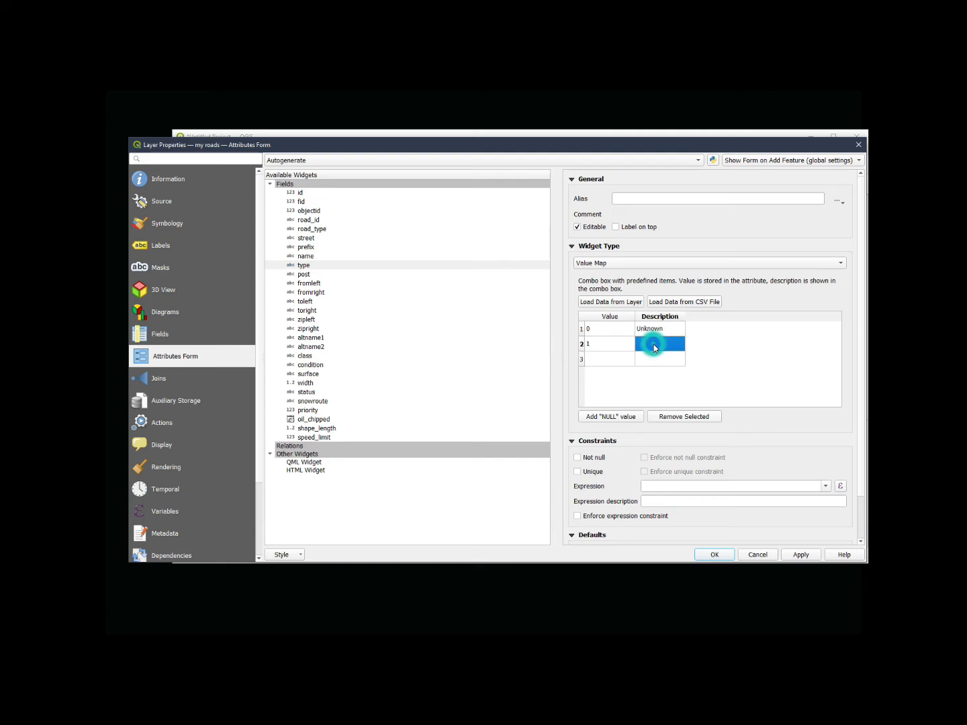
text(Ave)
click(660, 359)
text(Dr)
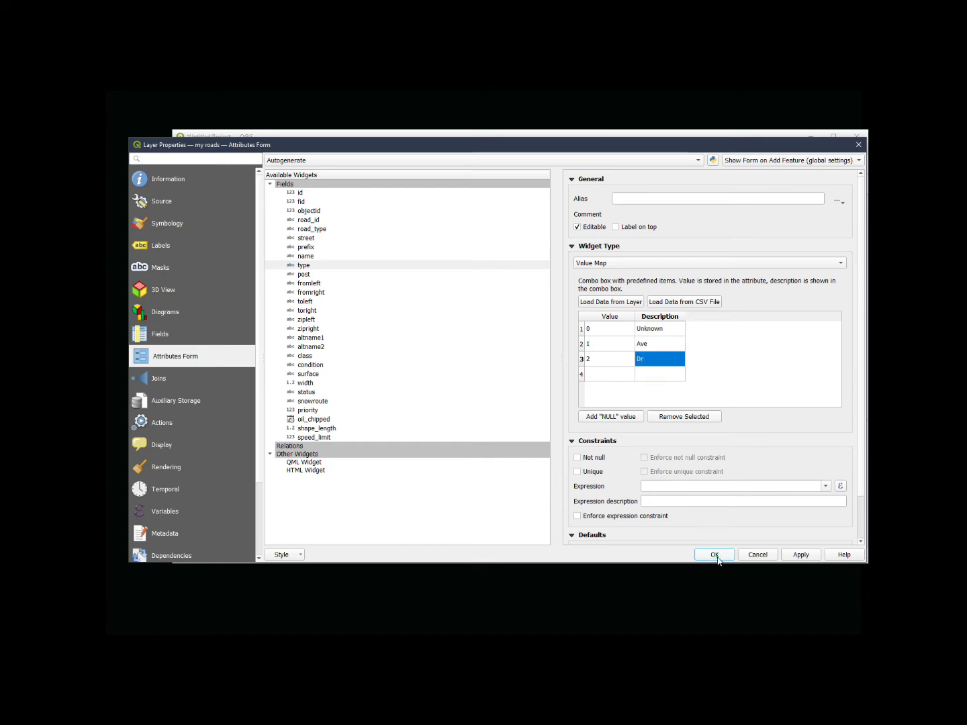
click(714, 553)
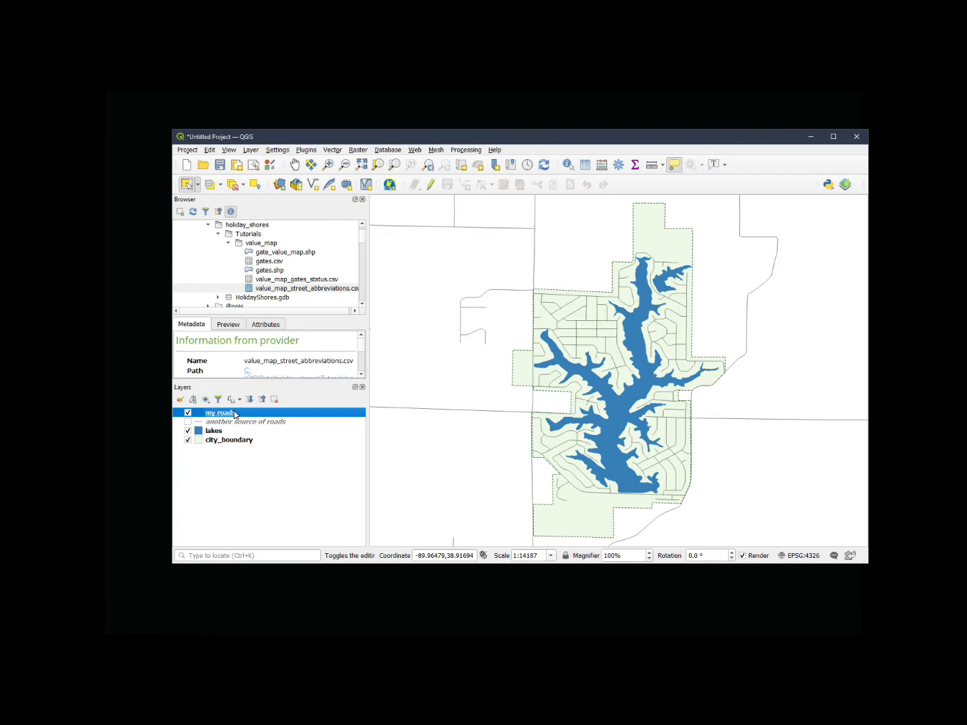
click(272, 308)
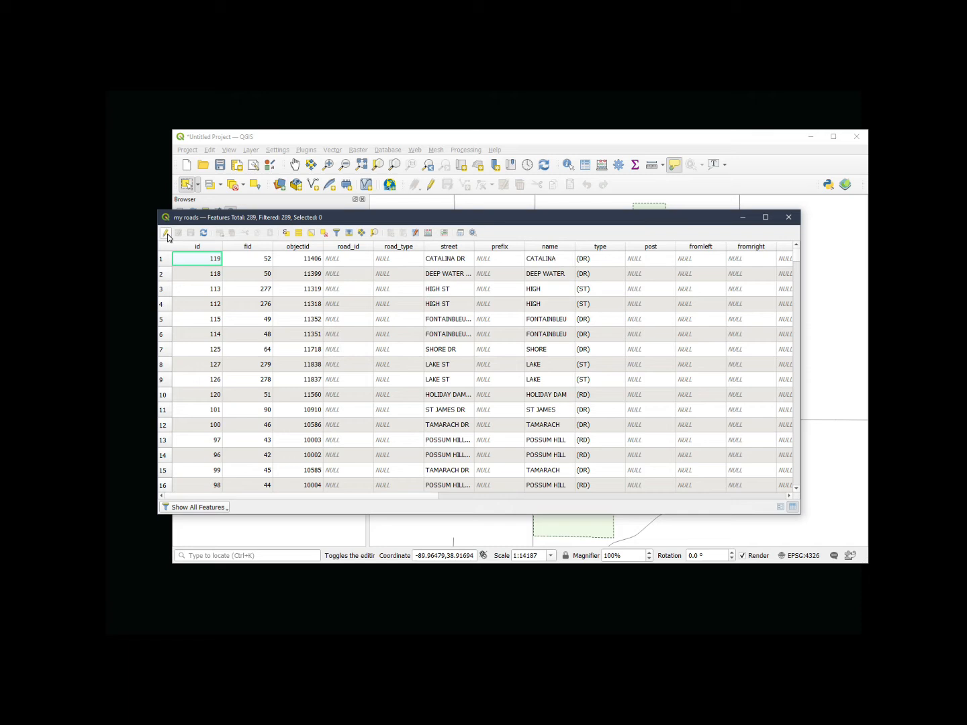
click(166, 232)
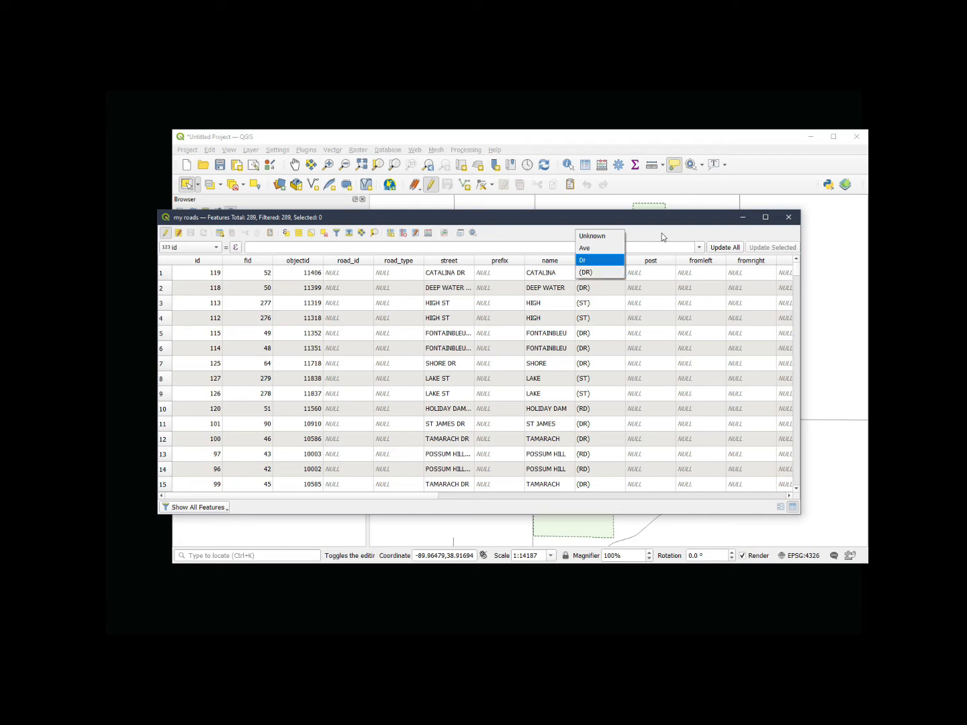
click(585, 271)
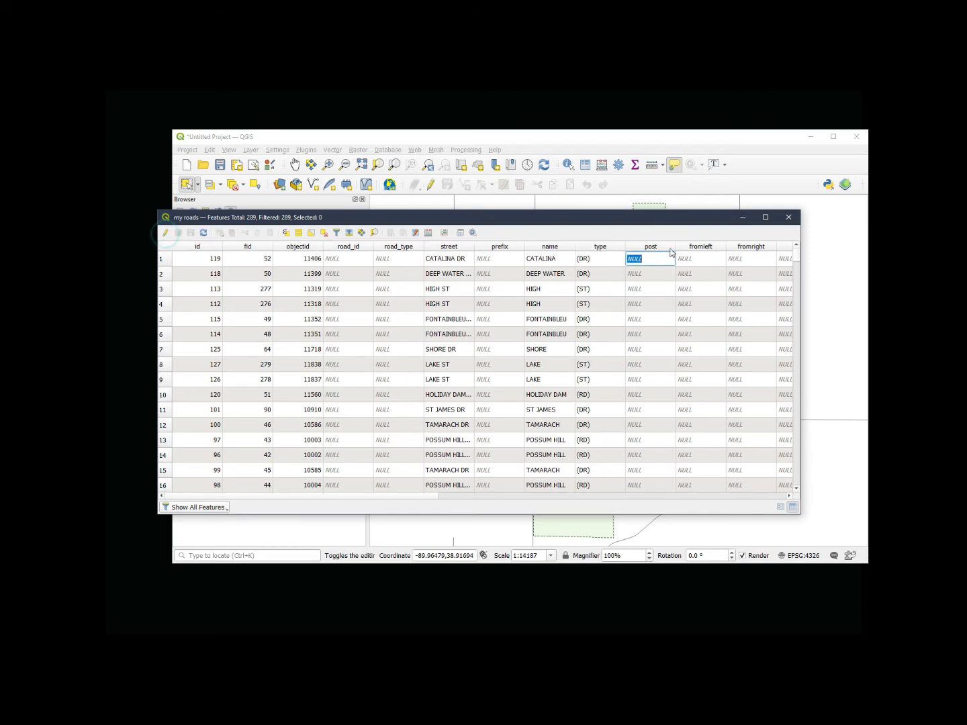
click(788, 217)
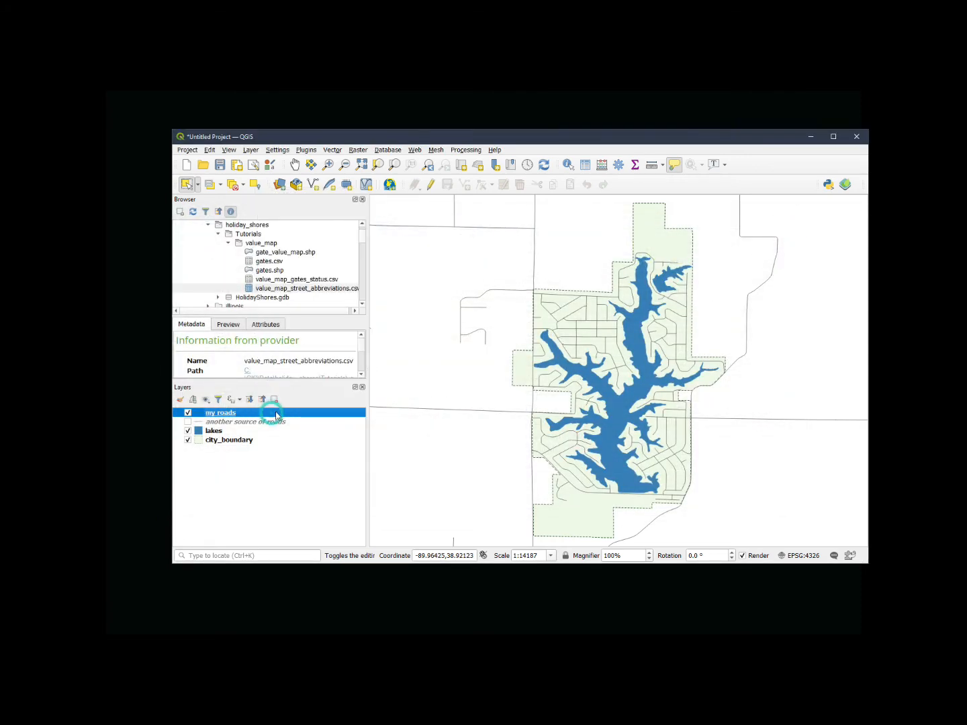
Add the 'Dr' description to the value map and start Load Data from Layer
double_click(220, 412)
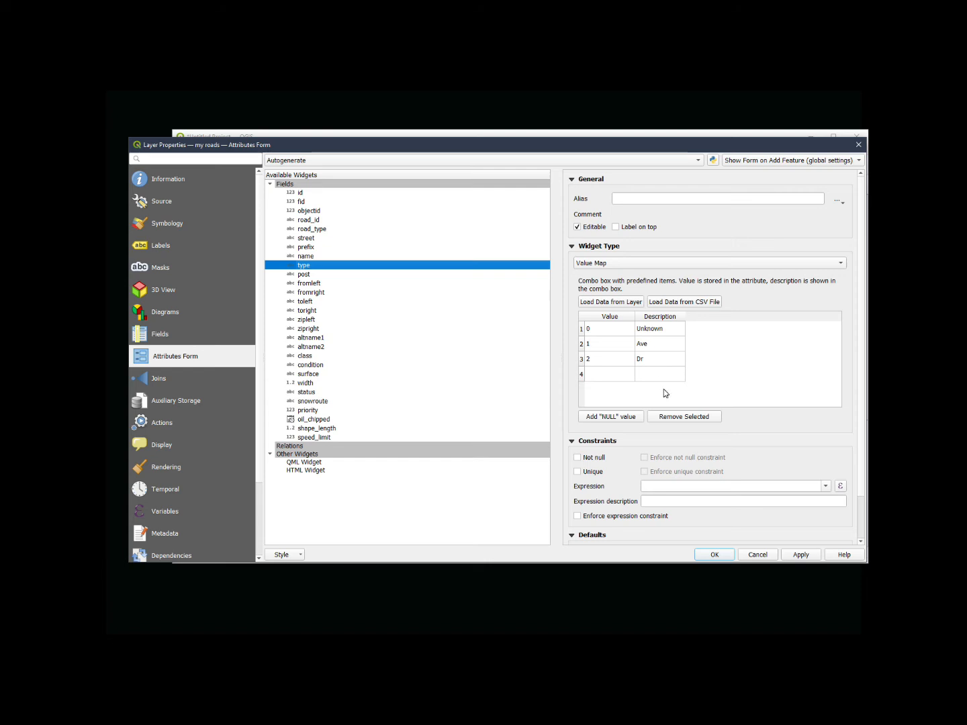
mouse_move(668, 355)
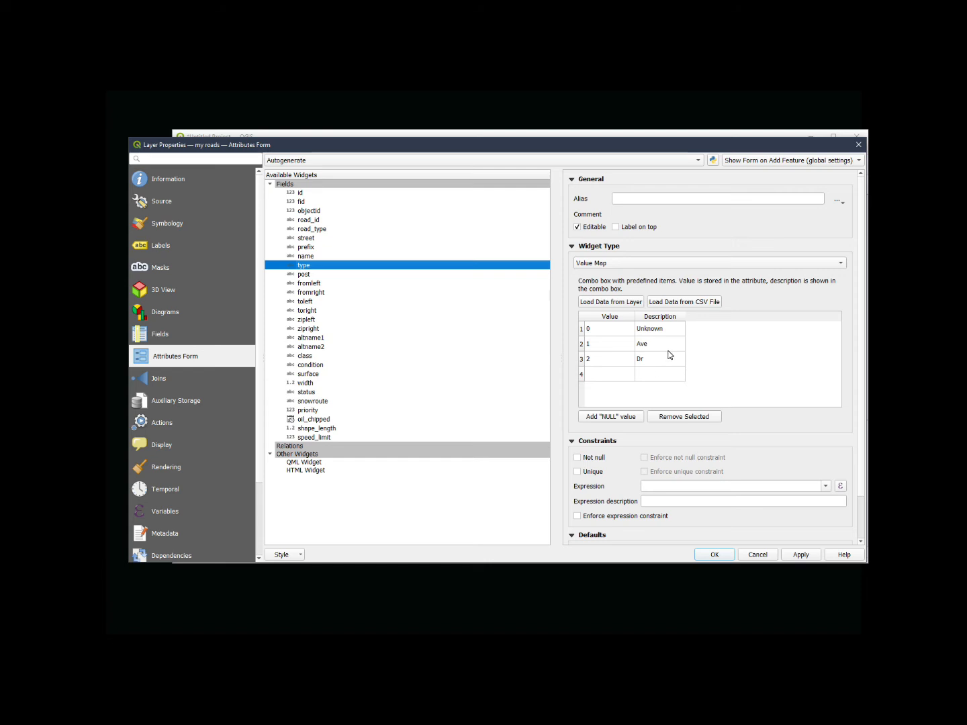
mouse_move(642, 362)
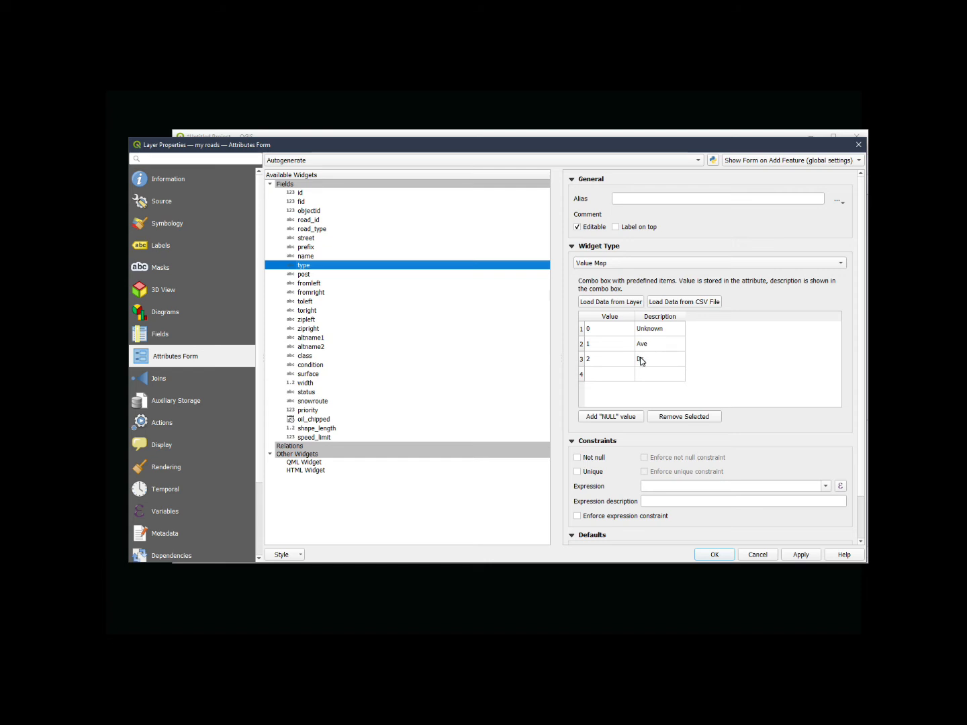
text(Dr)
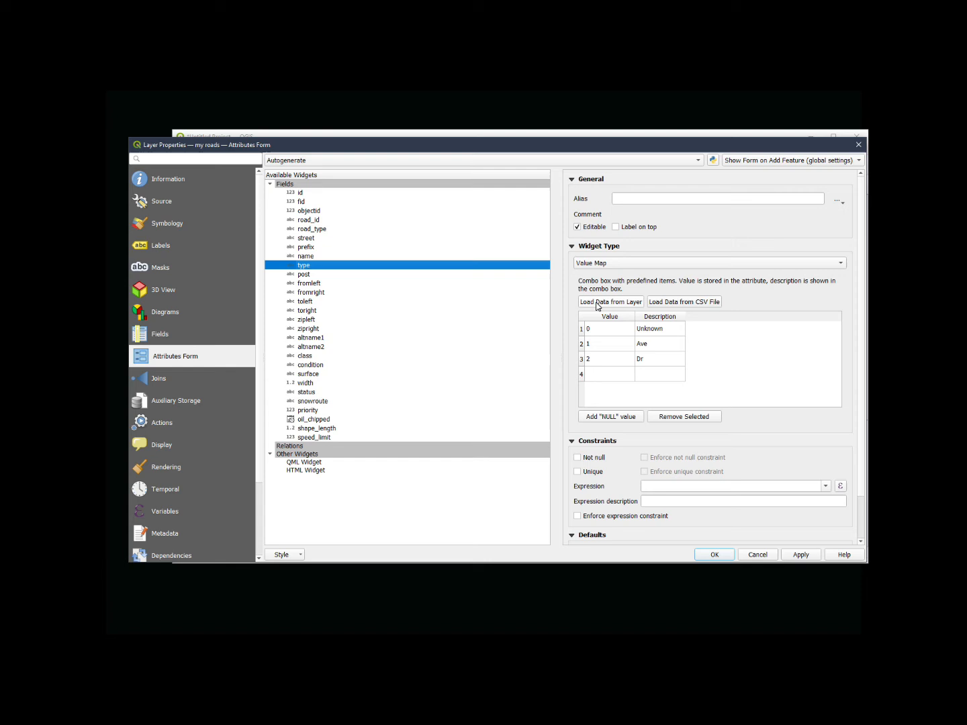
click(610, 300)
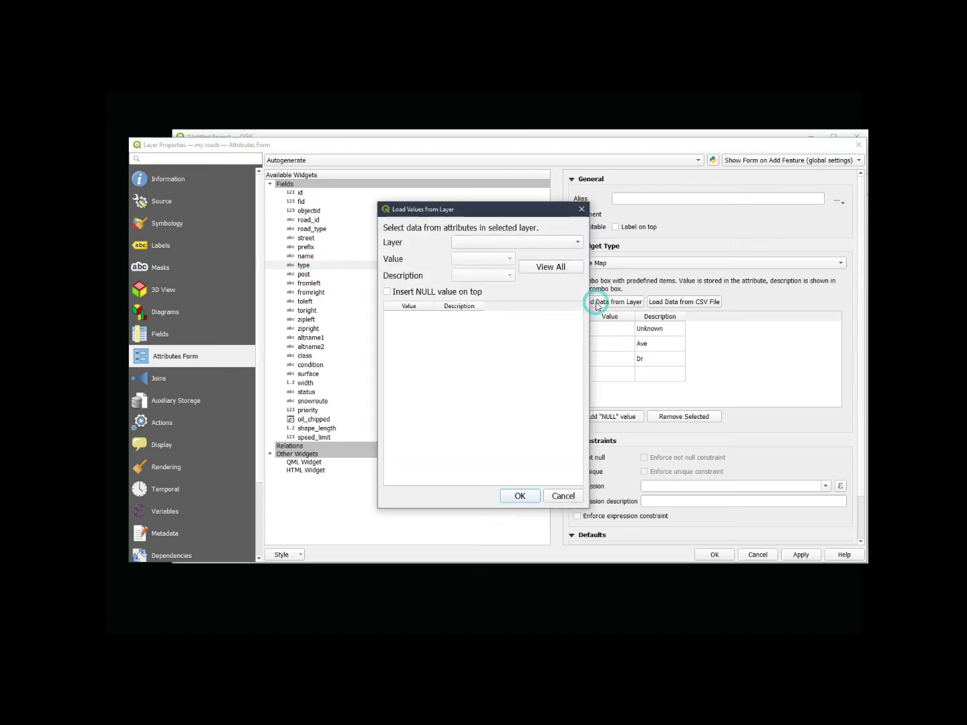
Set the source layer to 'another source of roads' with ROAD_NAME as the value field
click(513, 241)
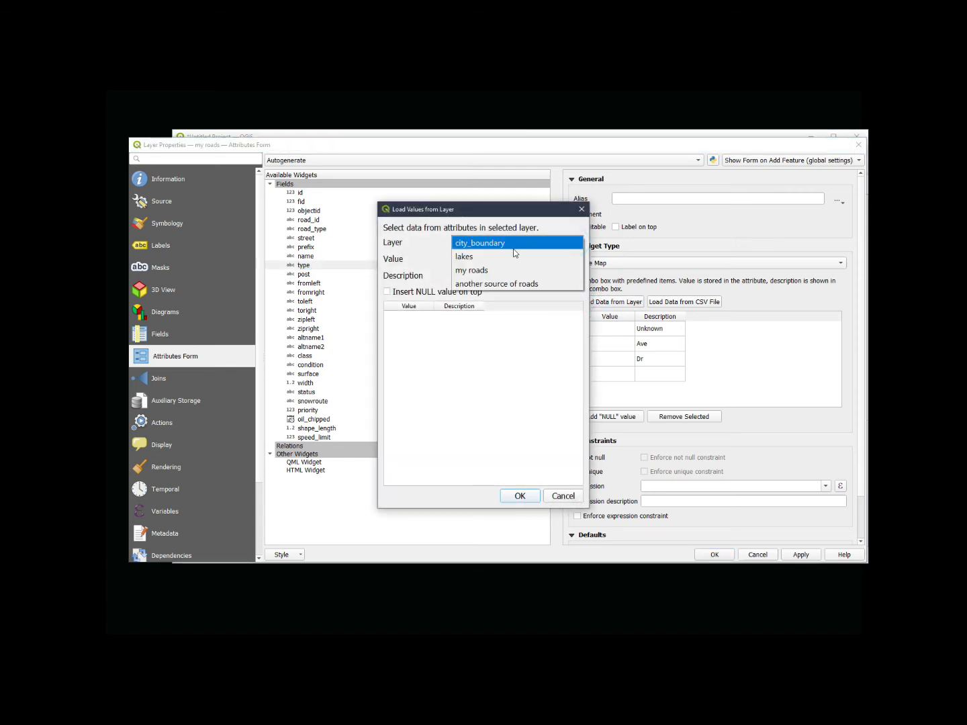
click(472, 270)
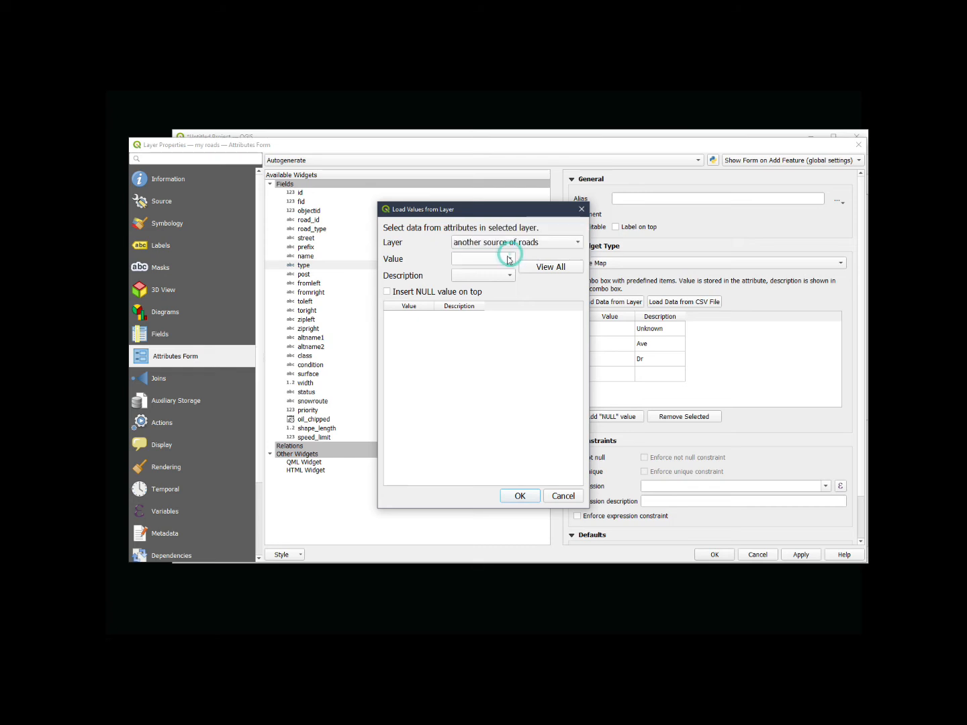
click(509, 258)
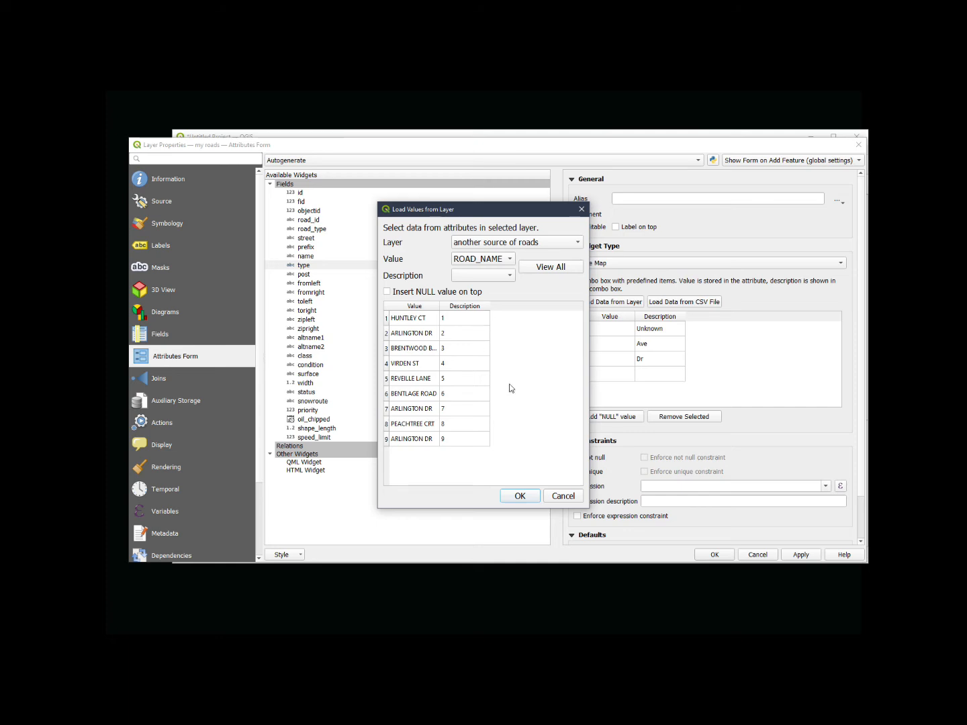
mouse_move(503, 395)
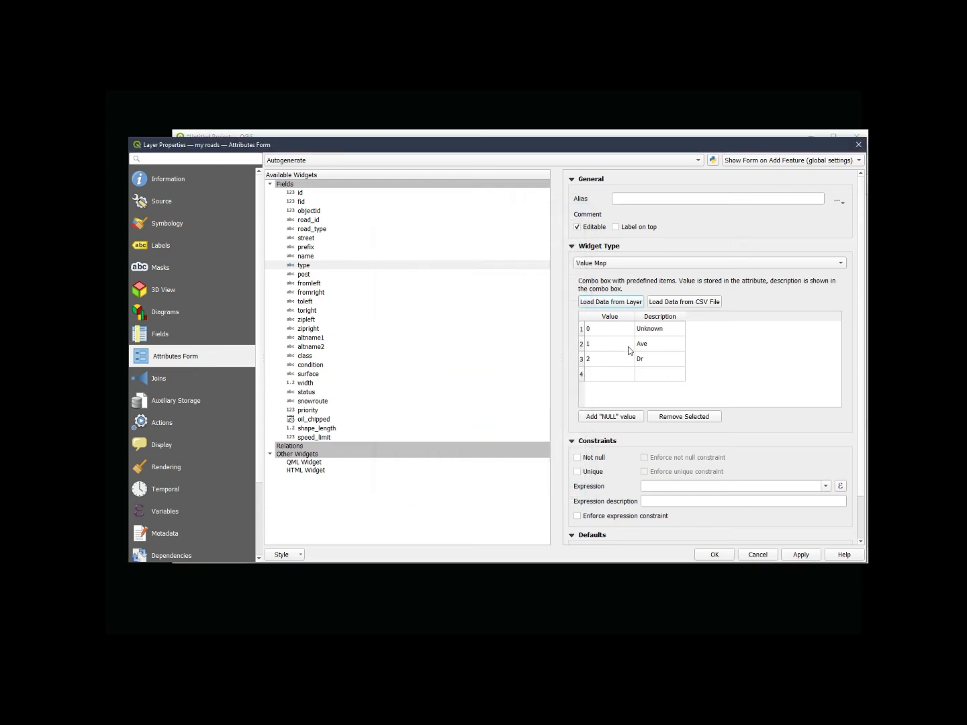
mouse_move(680, 317)
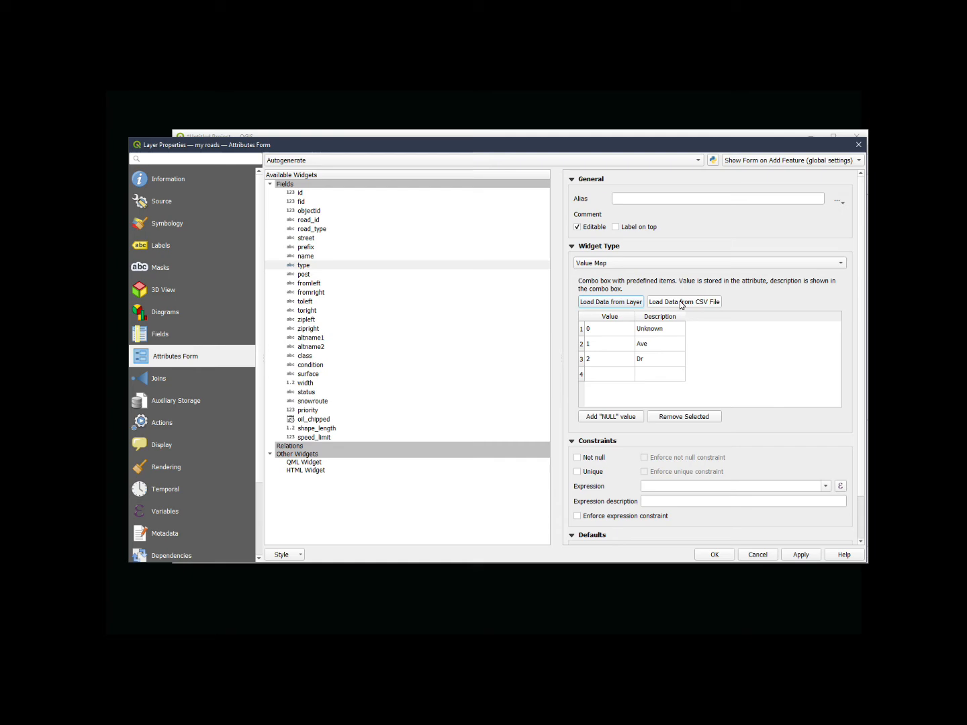
mouse_move(3, 630)
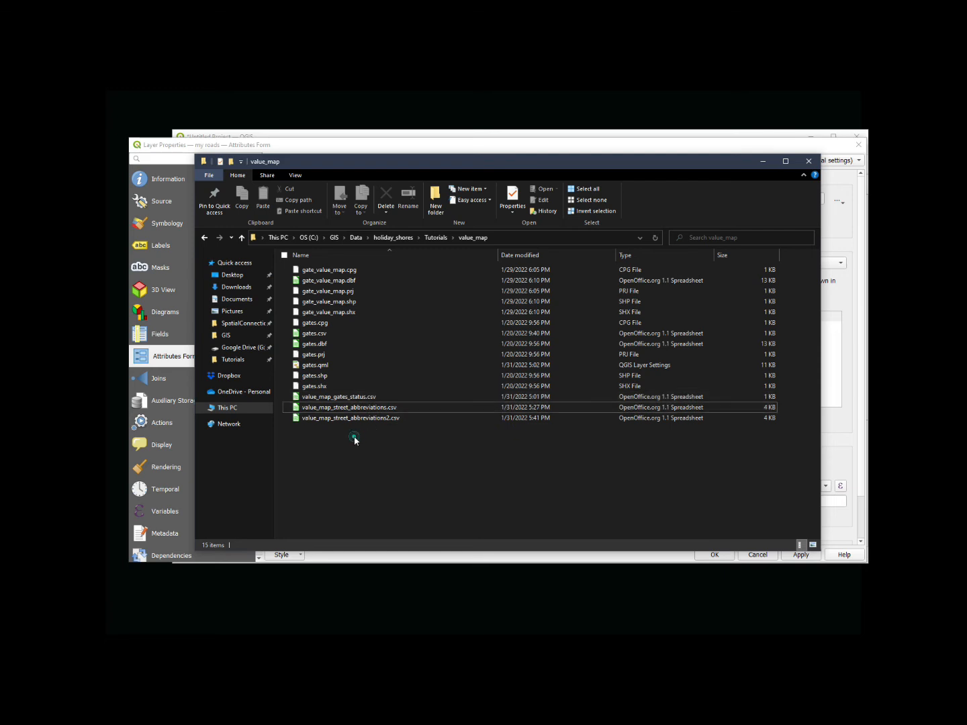
click(351, 417)
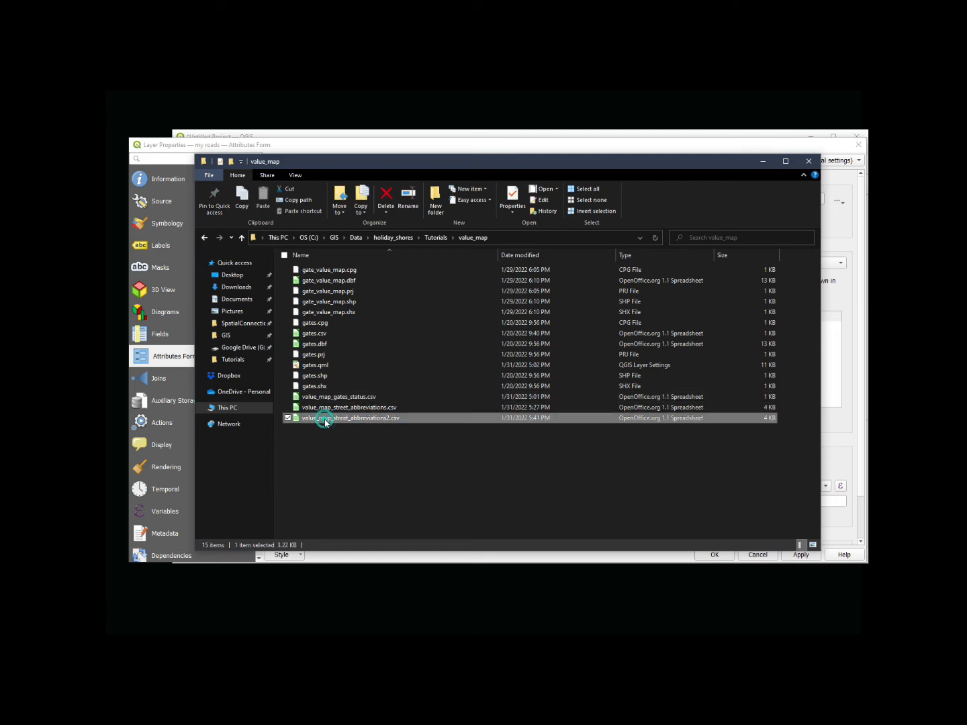
double_click(355, 418)
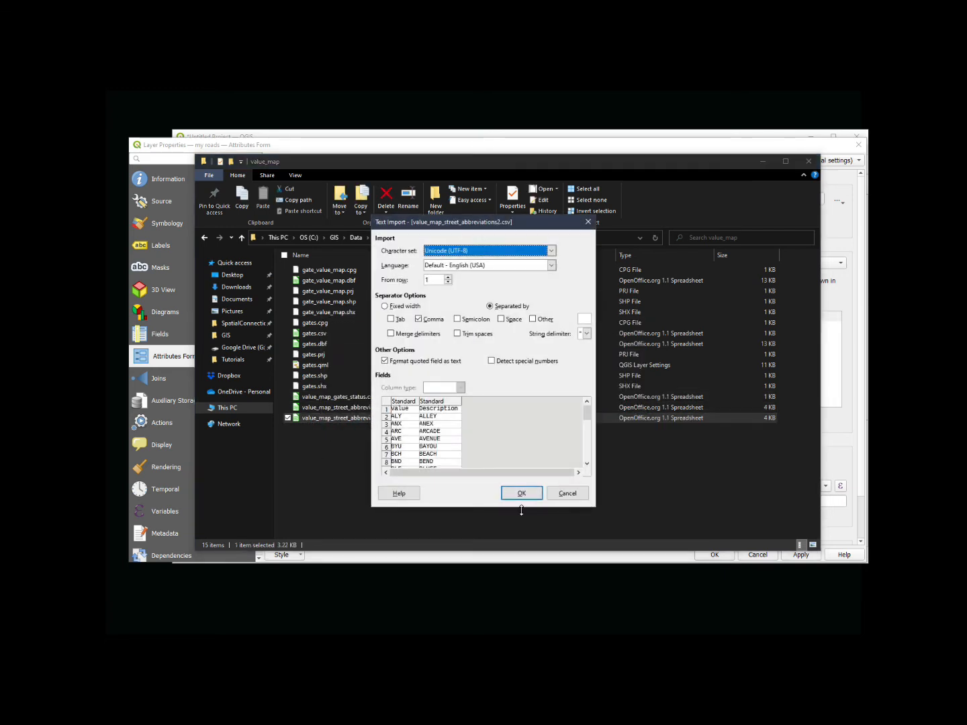
click(521, 493)
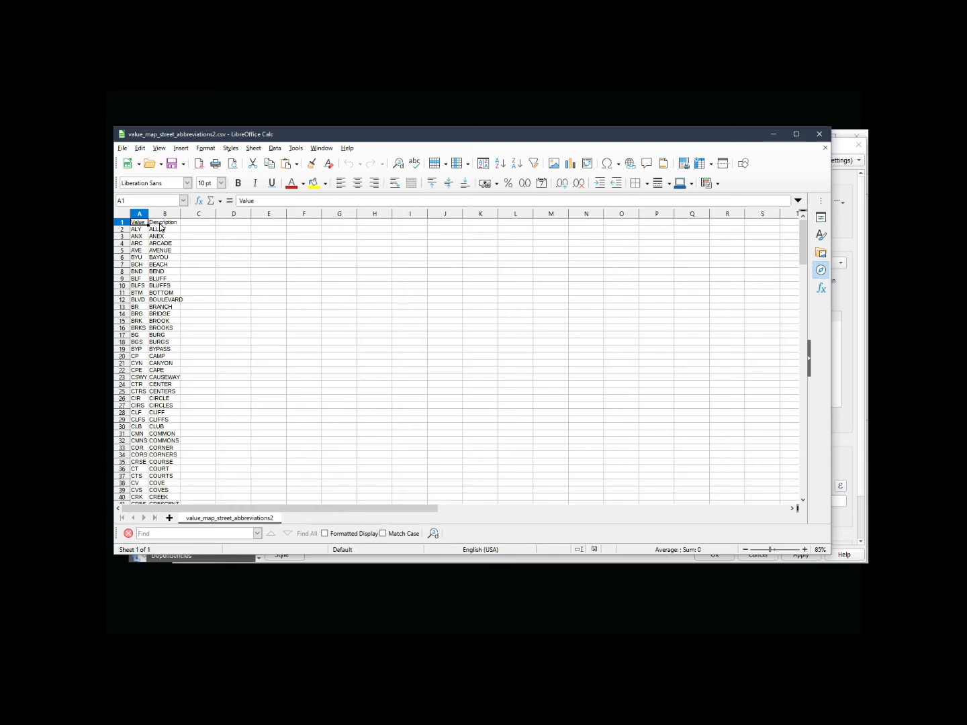
mouse_move(186, 231)
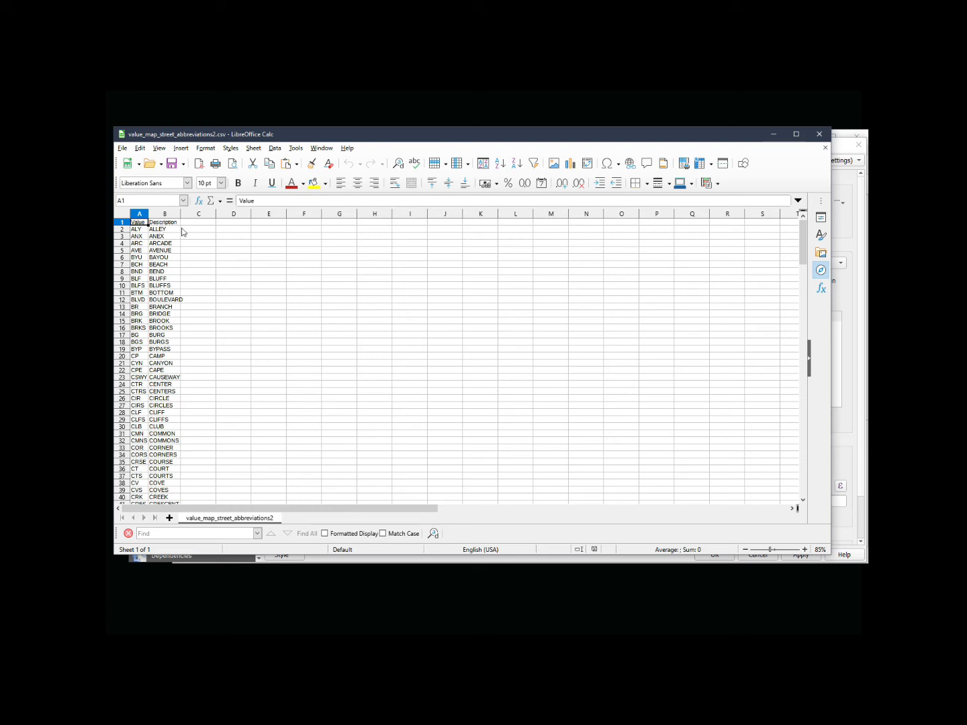
mouse_move(137, 228)
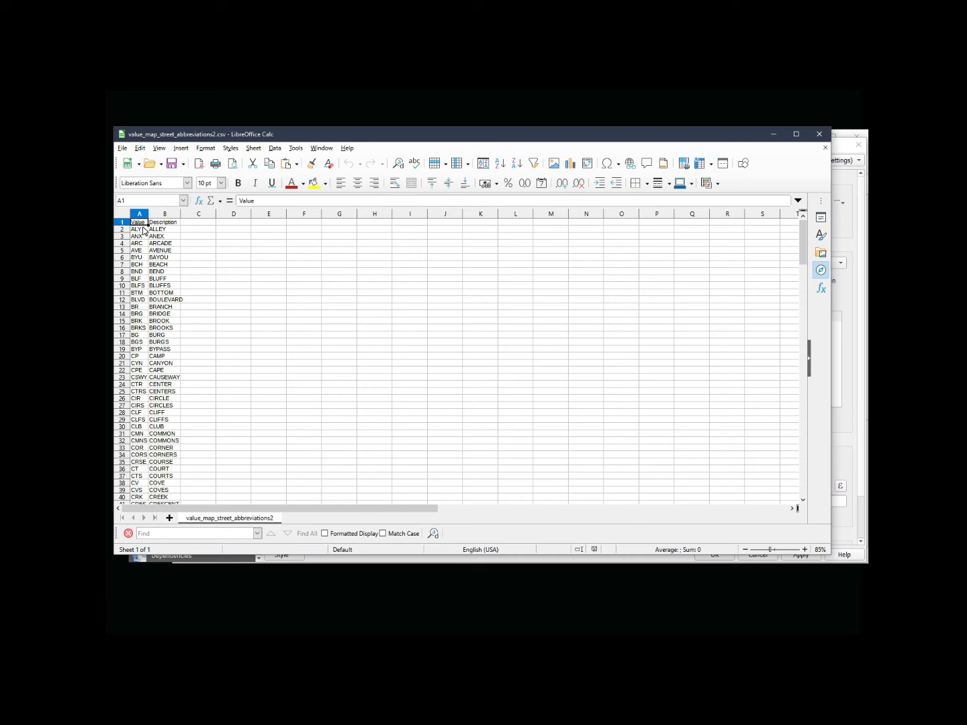
mouse_move(176, 289)
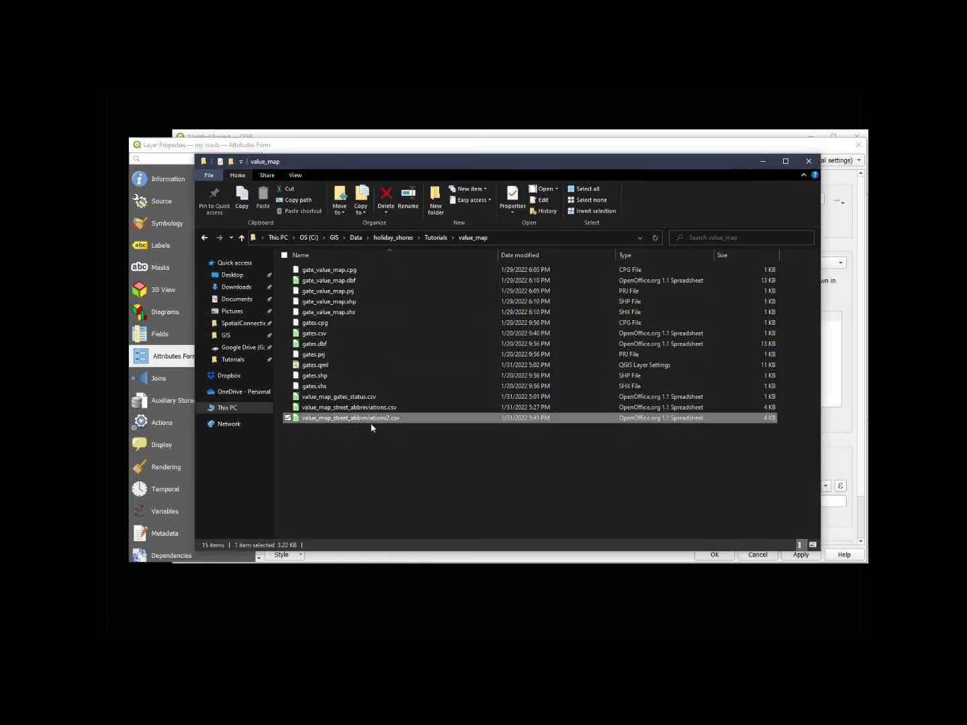
Inspect value_map_street_abbreviations2.csv in Notepad and close it again
right_click(351, 416)
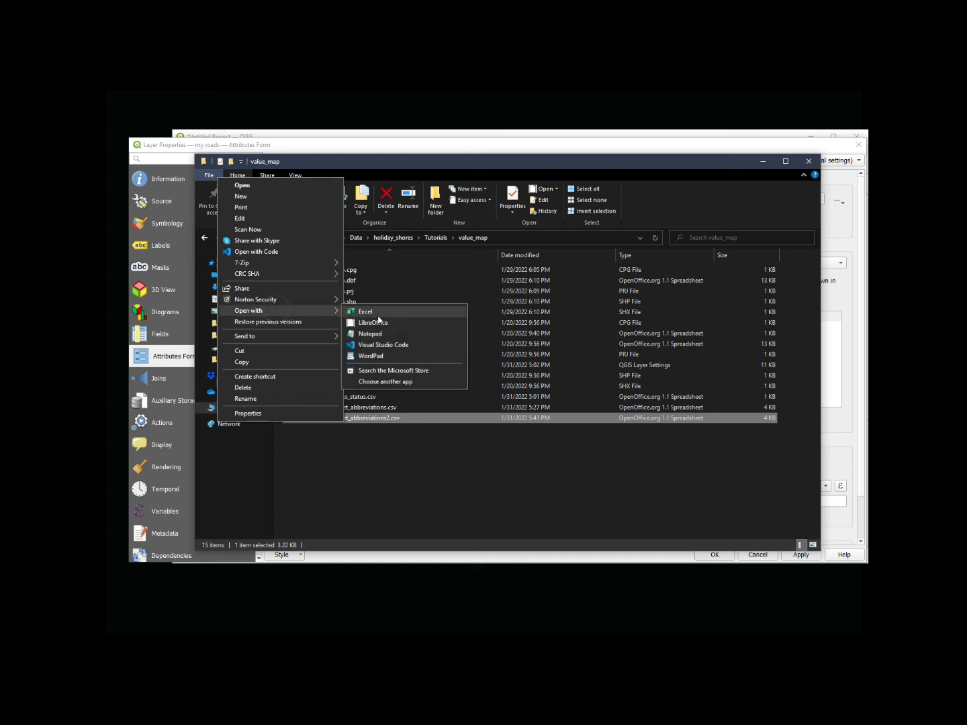
mouse_move(374, 356)
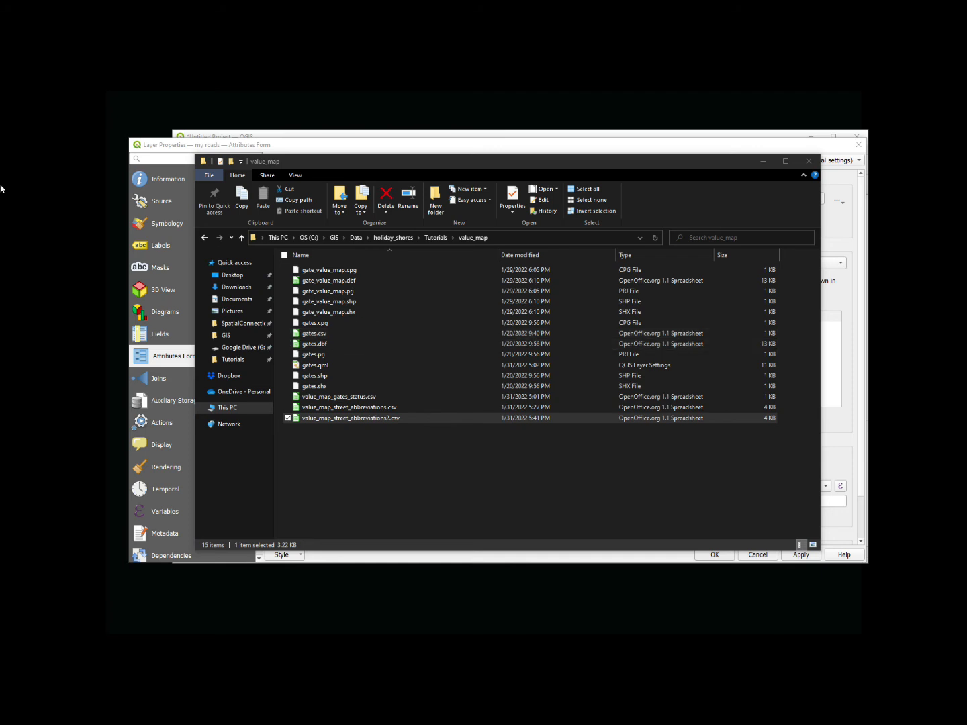
double_click(350, 416)
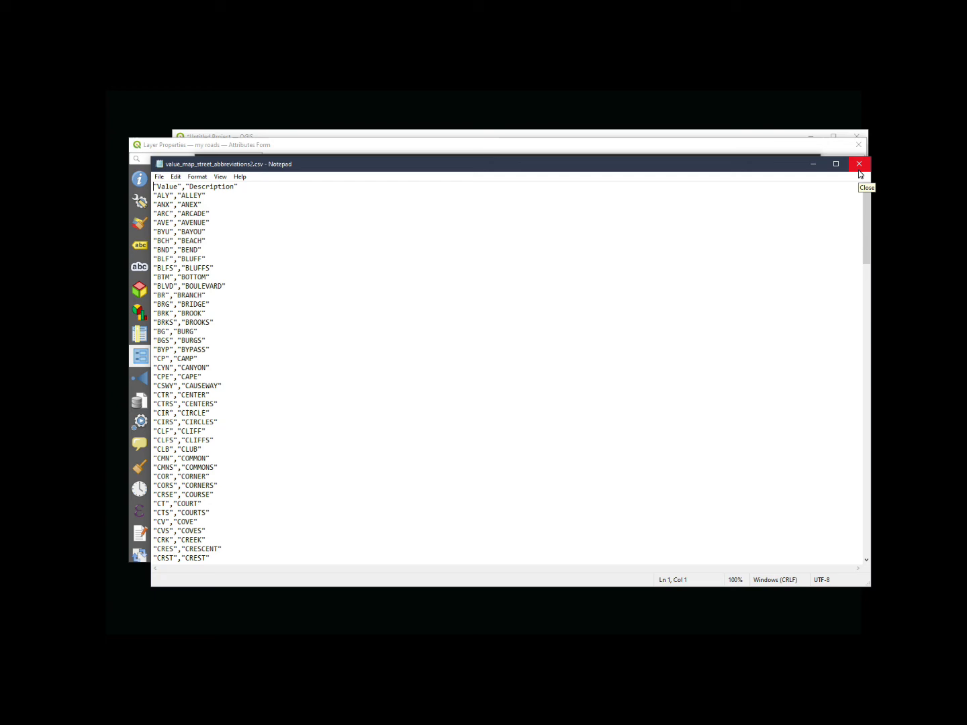
click(860, 163)
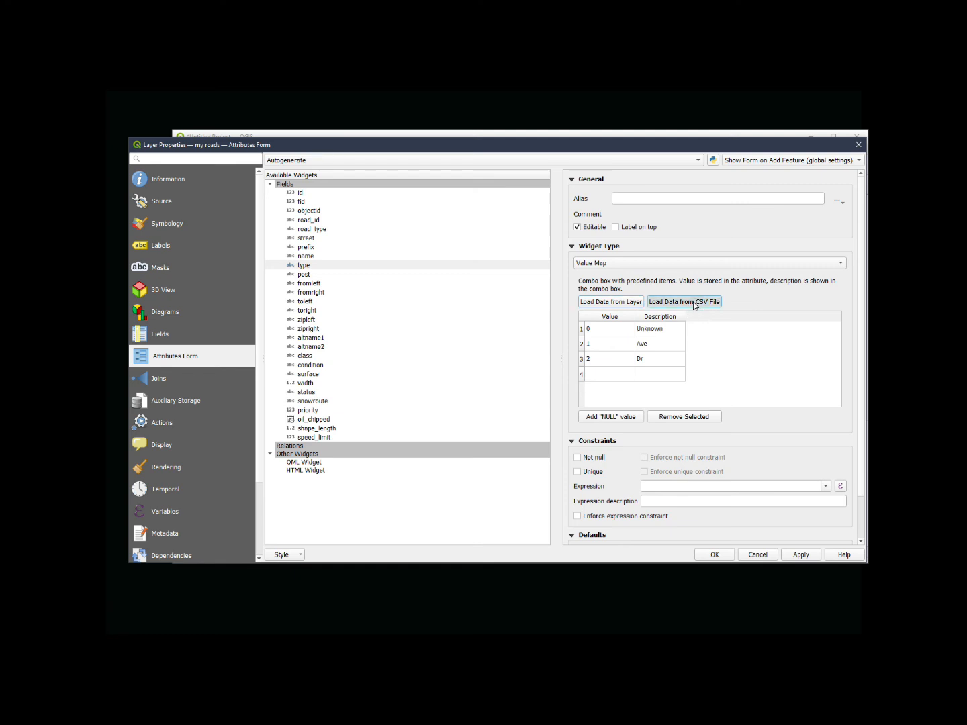
Load the value map entries from value_map_street_abbreviations.csv
click(684, 301)
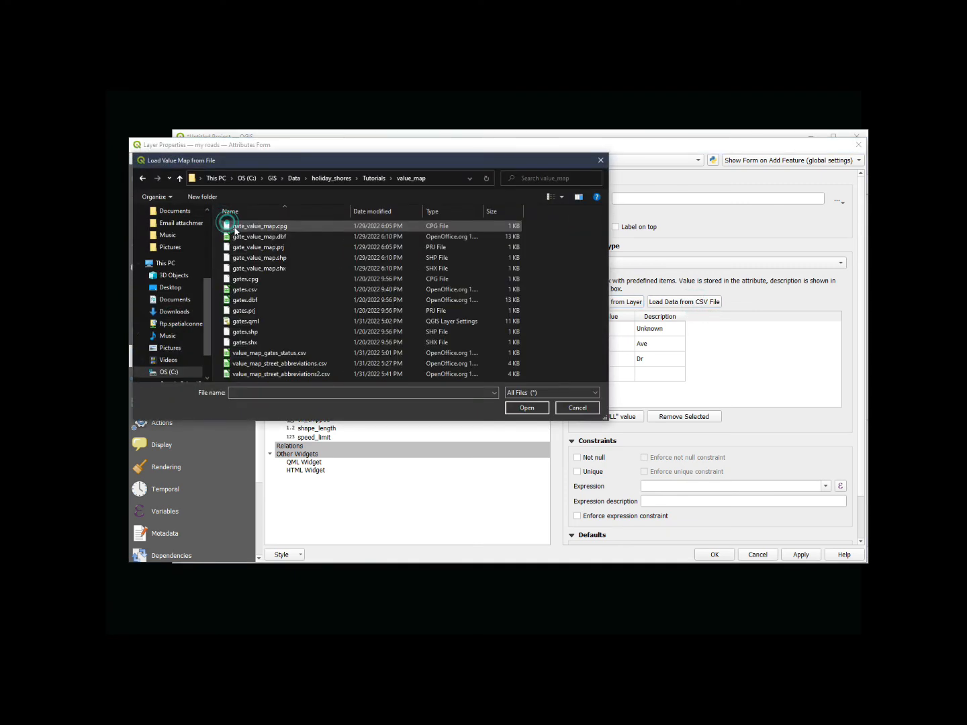
click(280, 373)
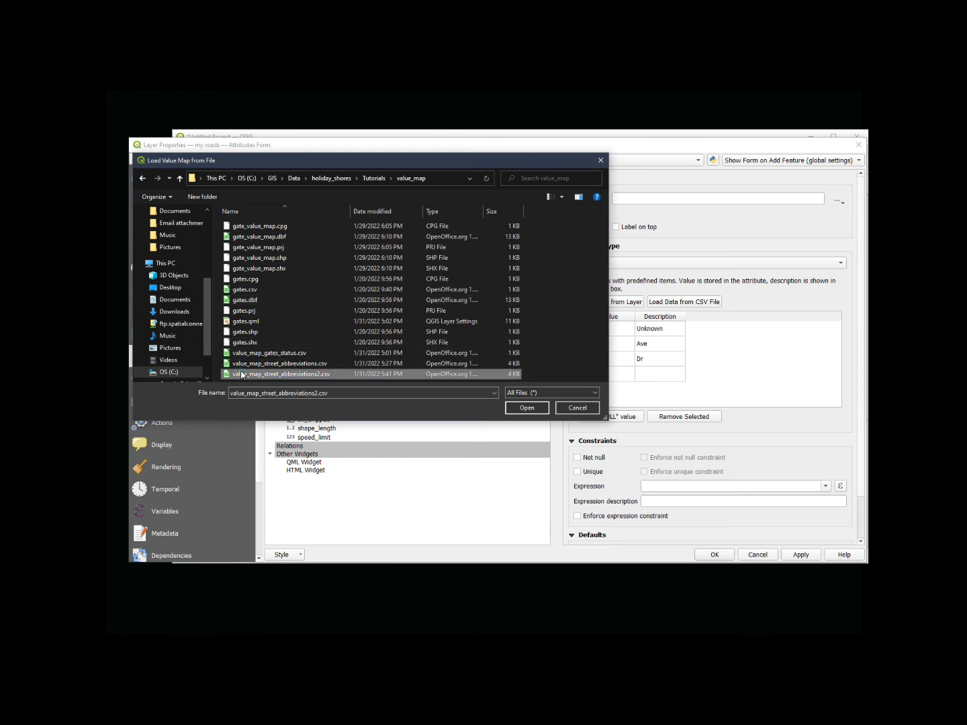
click(279, 363)
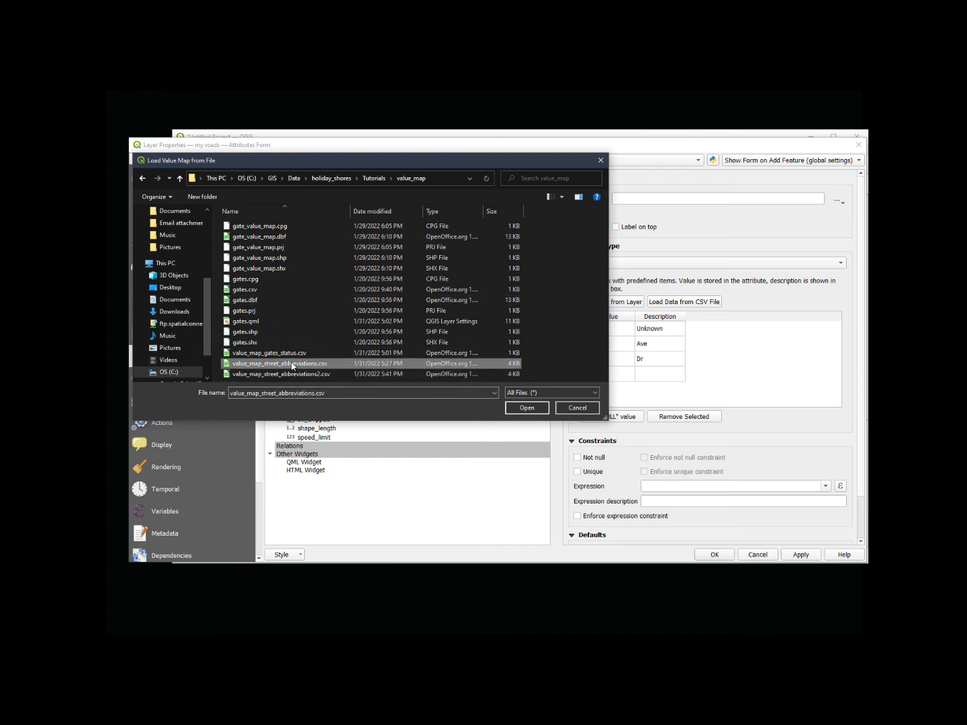
click(526, 408)
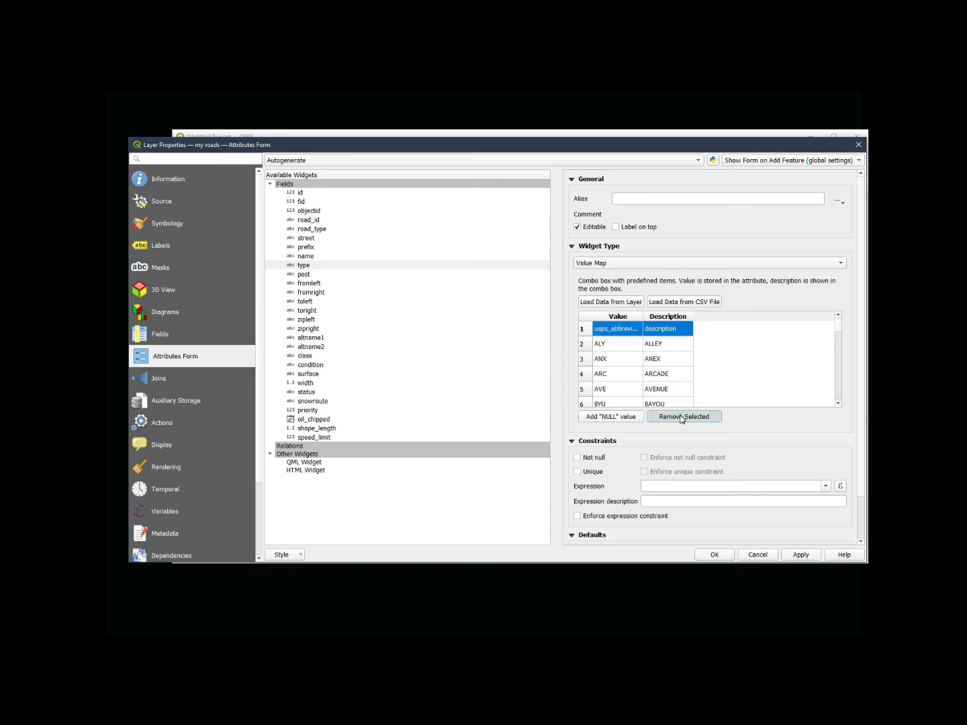
Review the loaded abbreviation list and apply it with OK, closing the properties
scroll(down, 3)
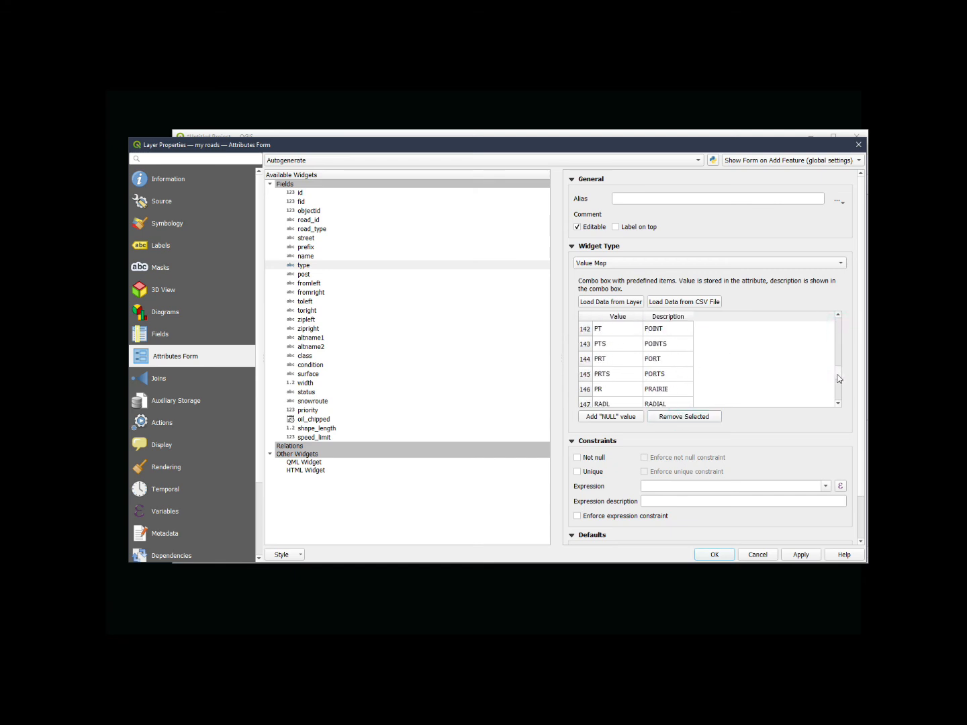
scroll(down, 3)
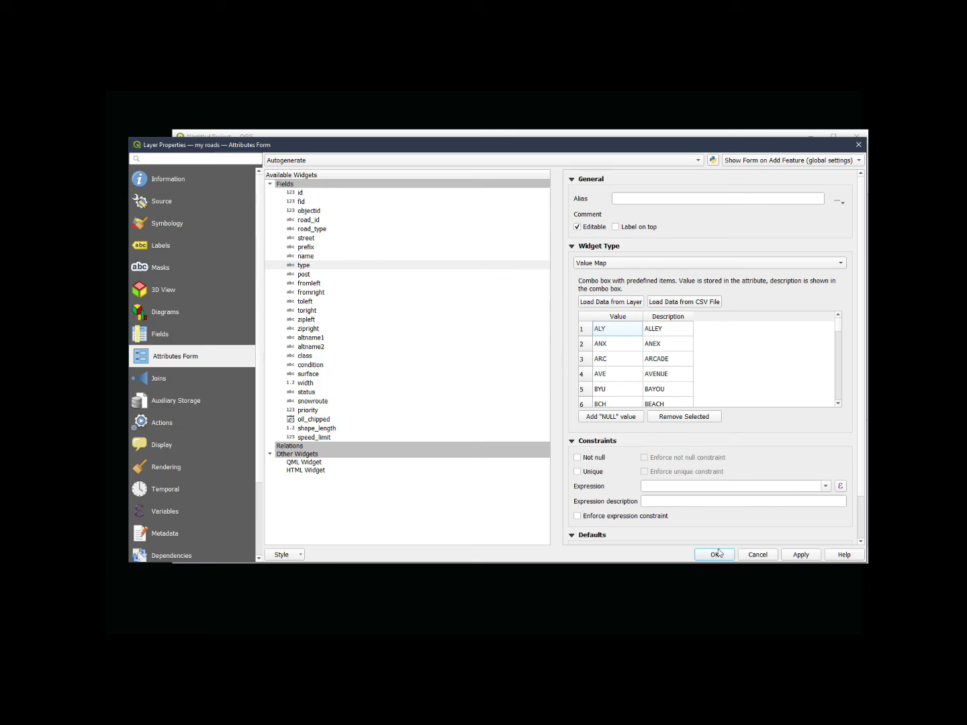
click(713, 554)
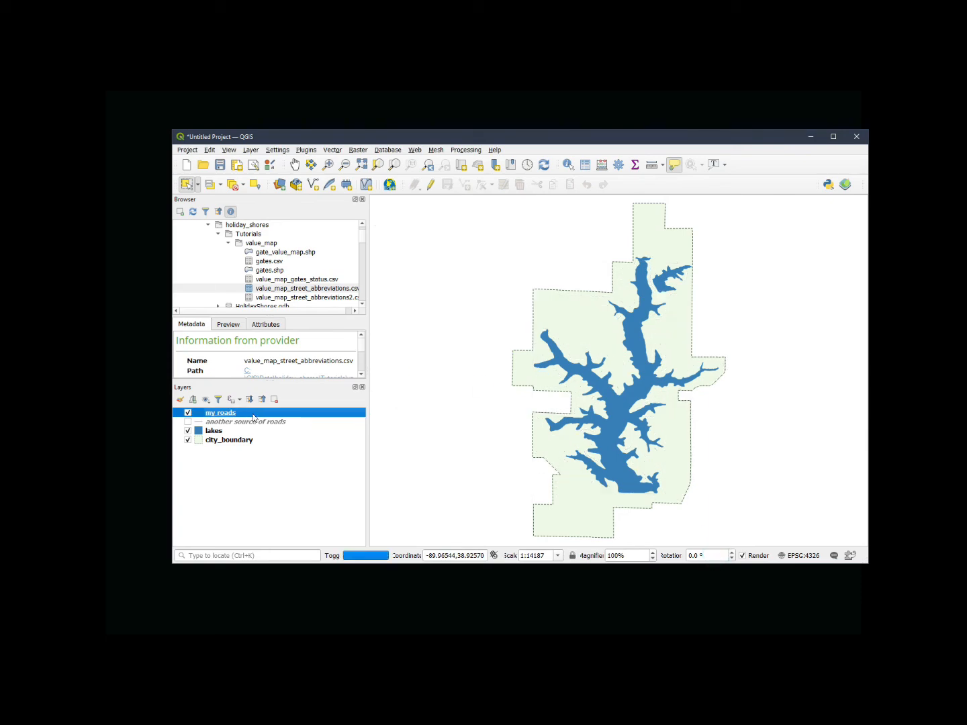
With the my roads table in edit mode, confirm the type cell's drop-down offers DRIVE and other street names, then return to the map
right_click(221, 412)
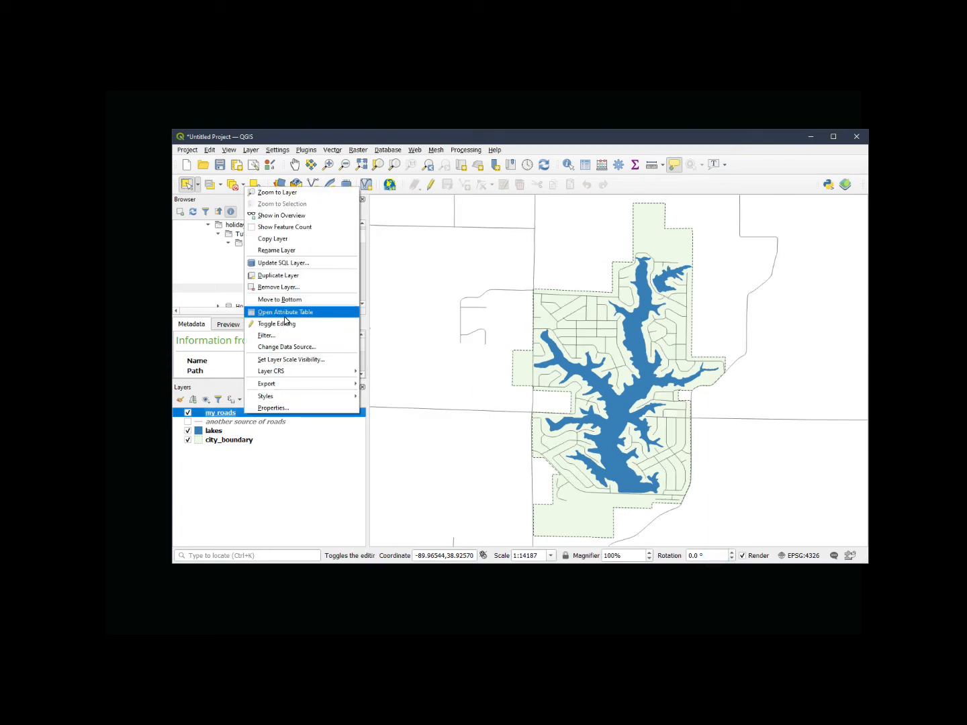
click(285, 311)
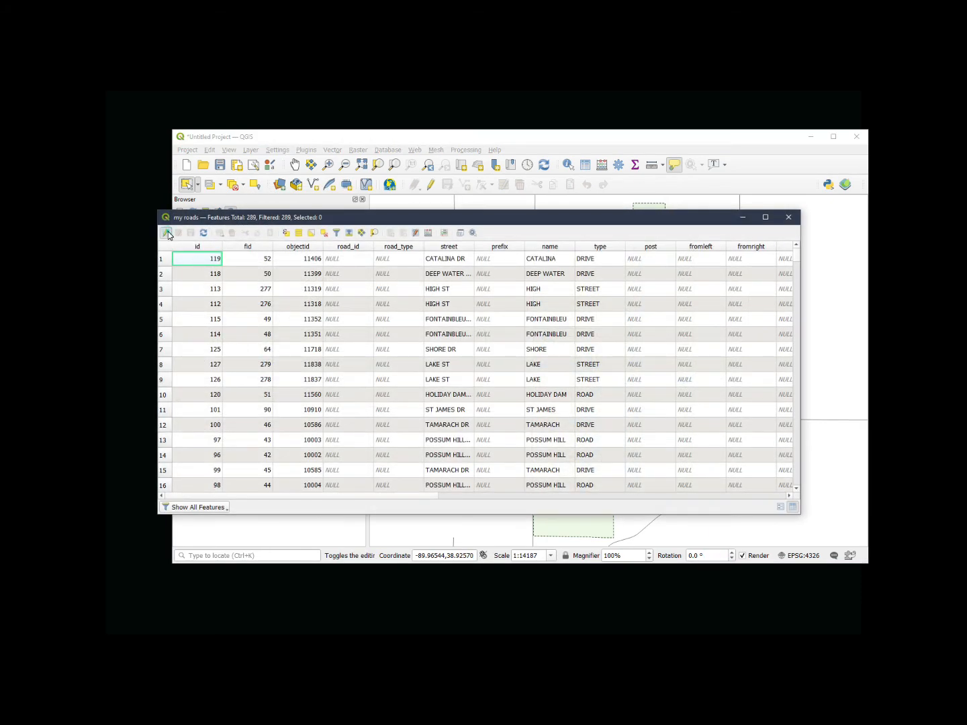
click(166, 232)
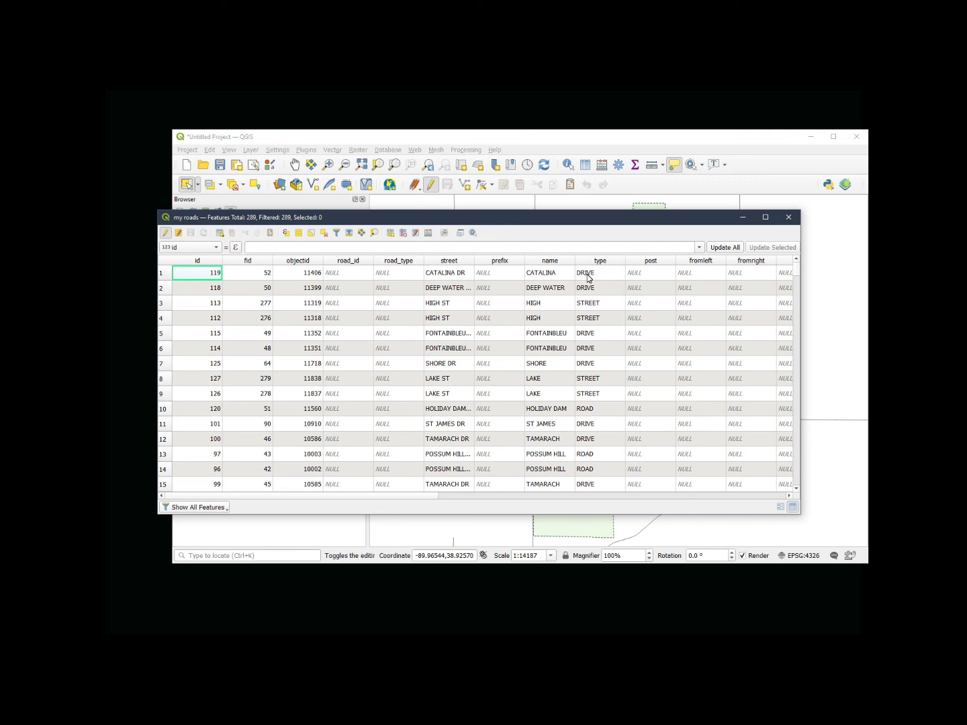
mouse_move(617, 279)
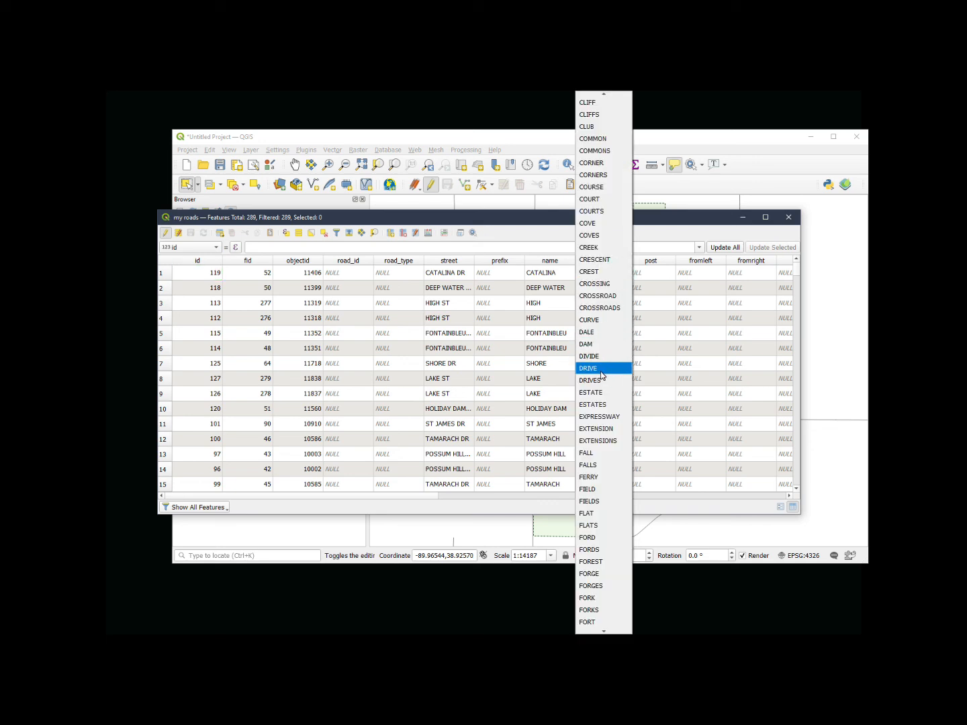
click(587, 368)
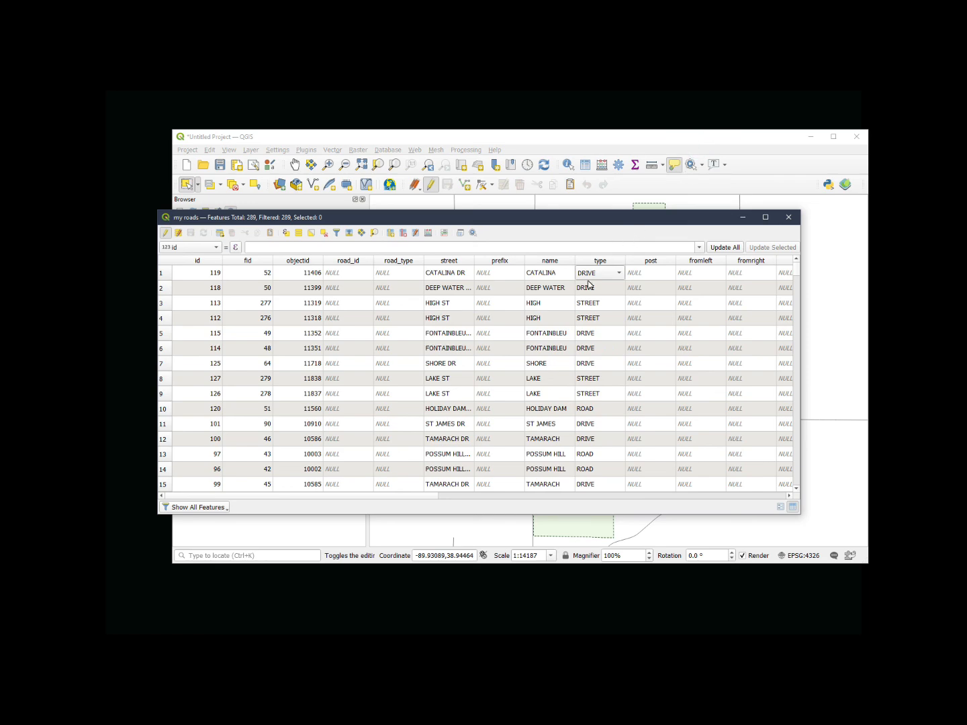
mouse_move(790, 217)
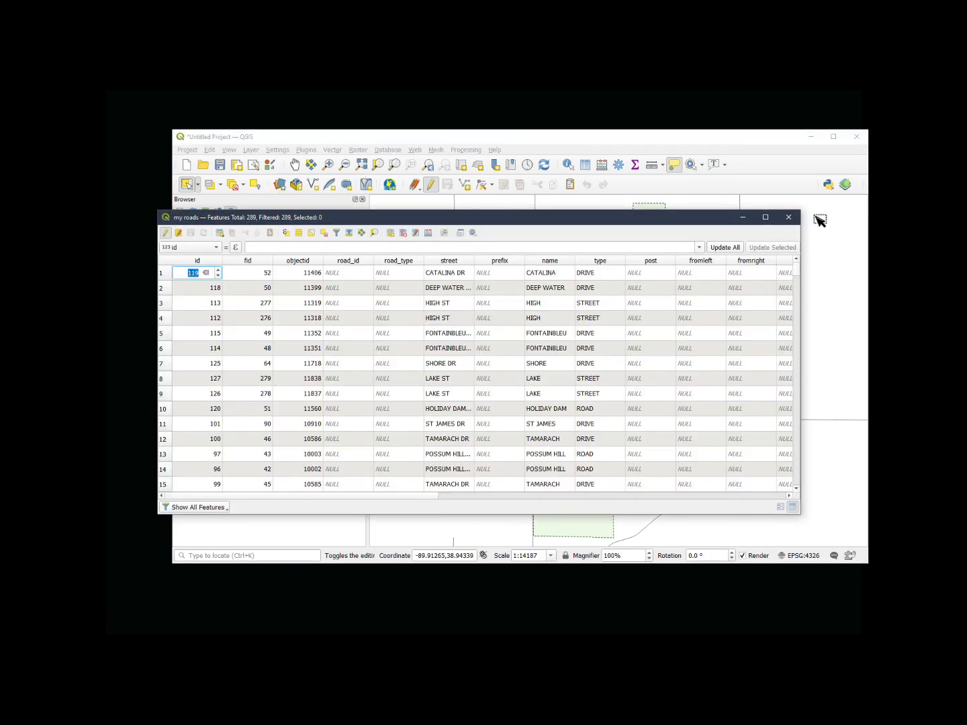
click(788, 216)
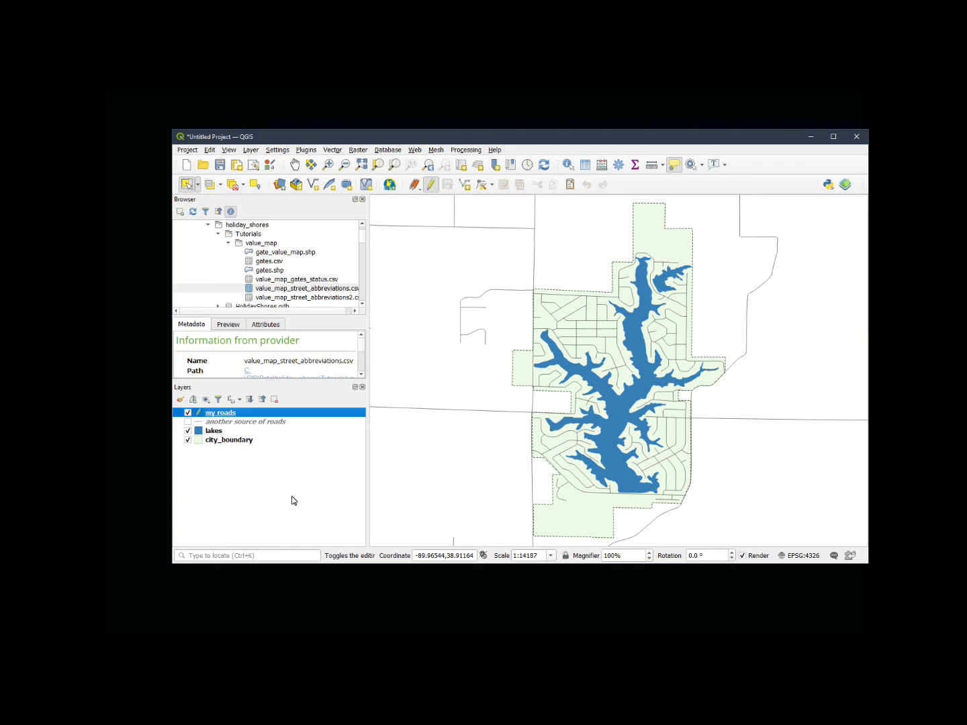
mouse_move(388, 440)
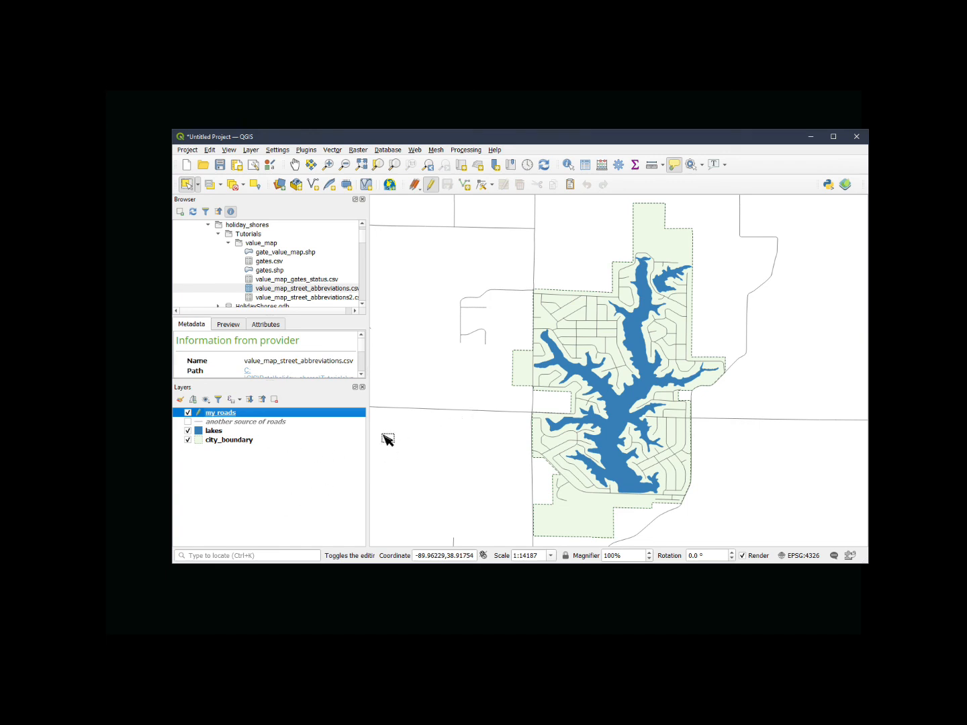
mouse_move(228, 416)
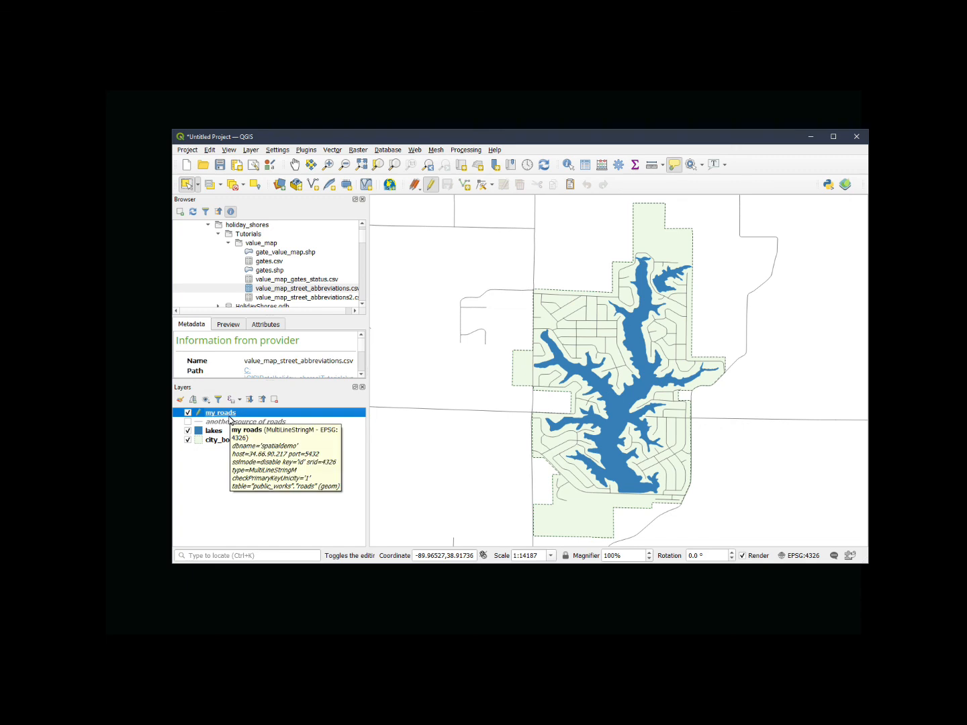
mouse_move(239, 424)
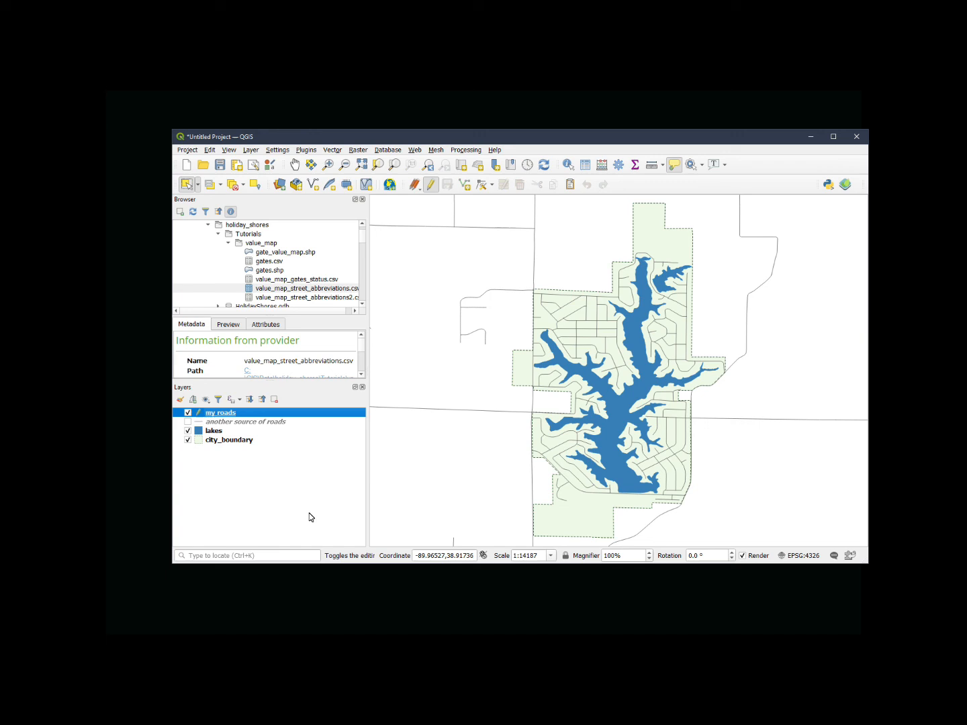
mouse_move(328, 496)
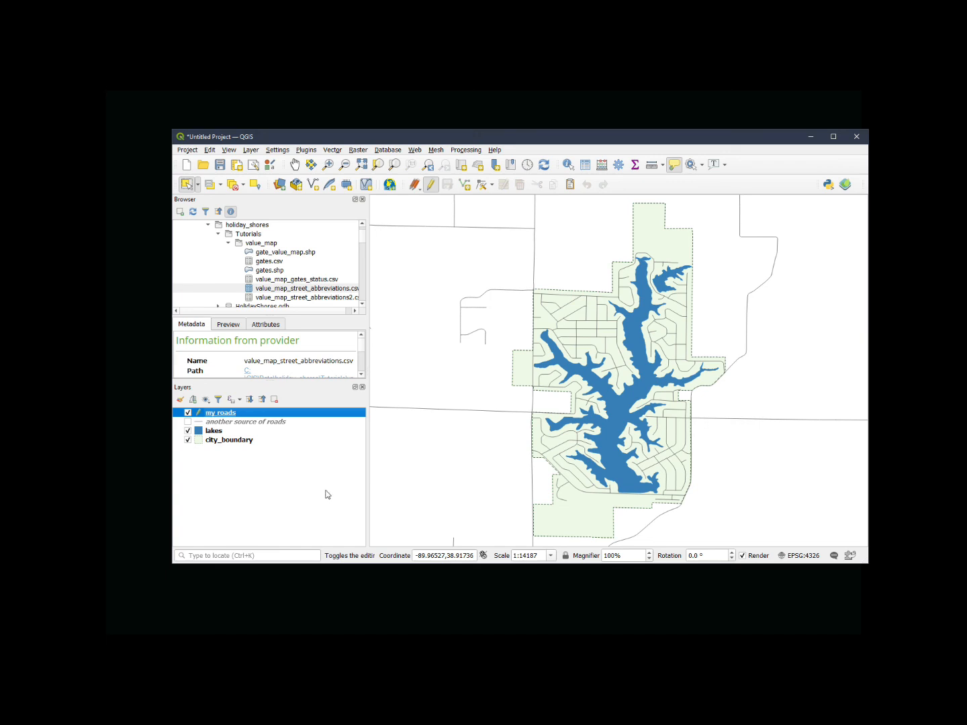
mouse_move(335, 346)
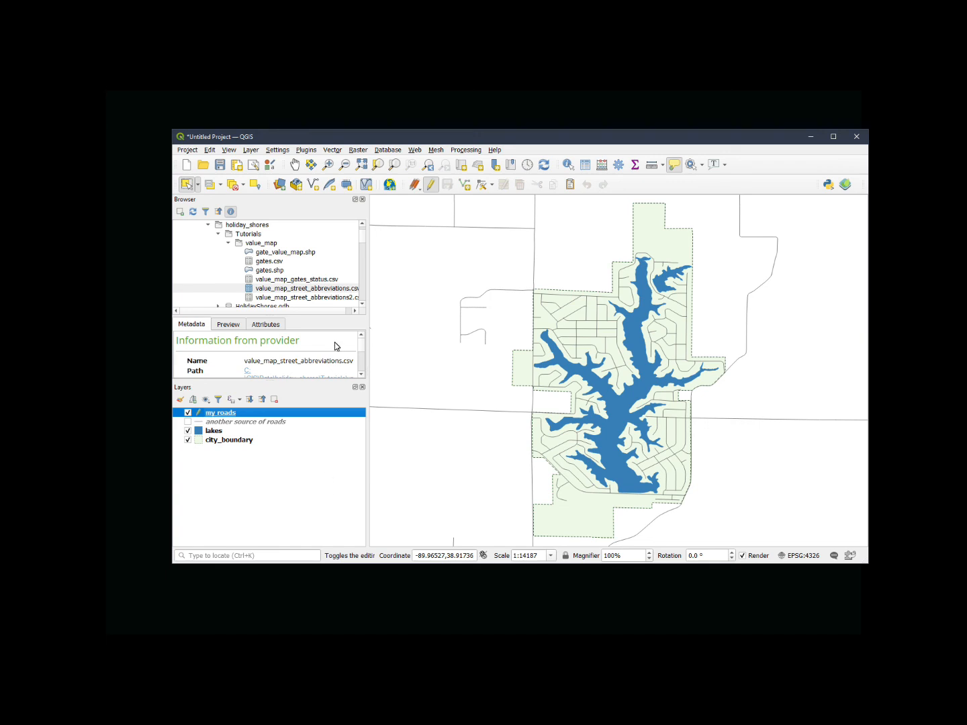